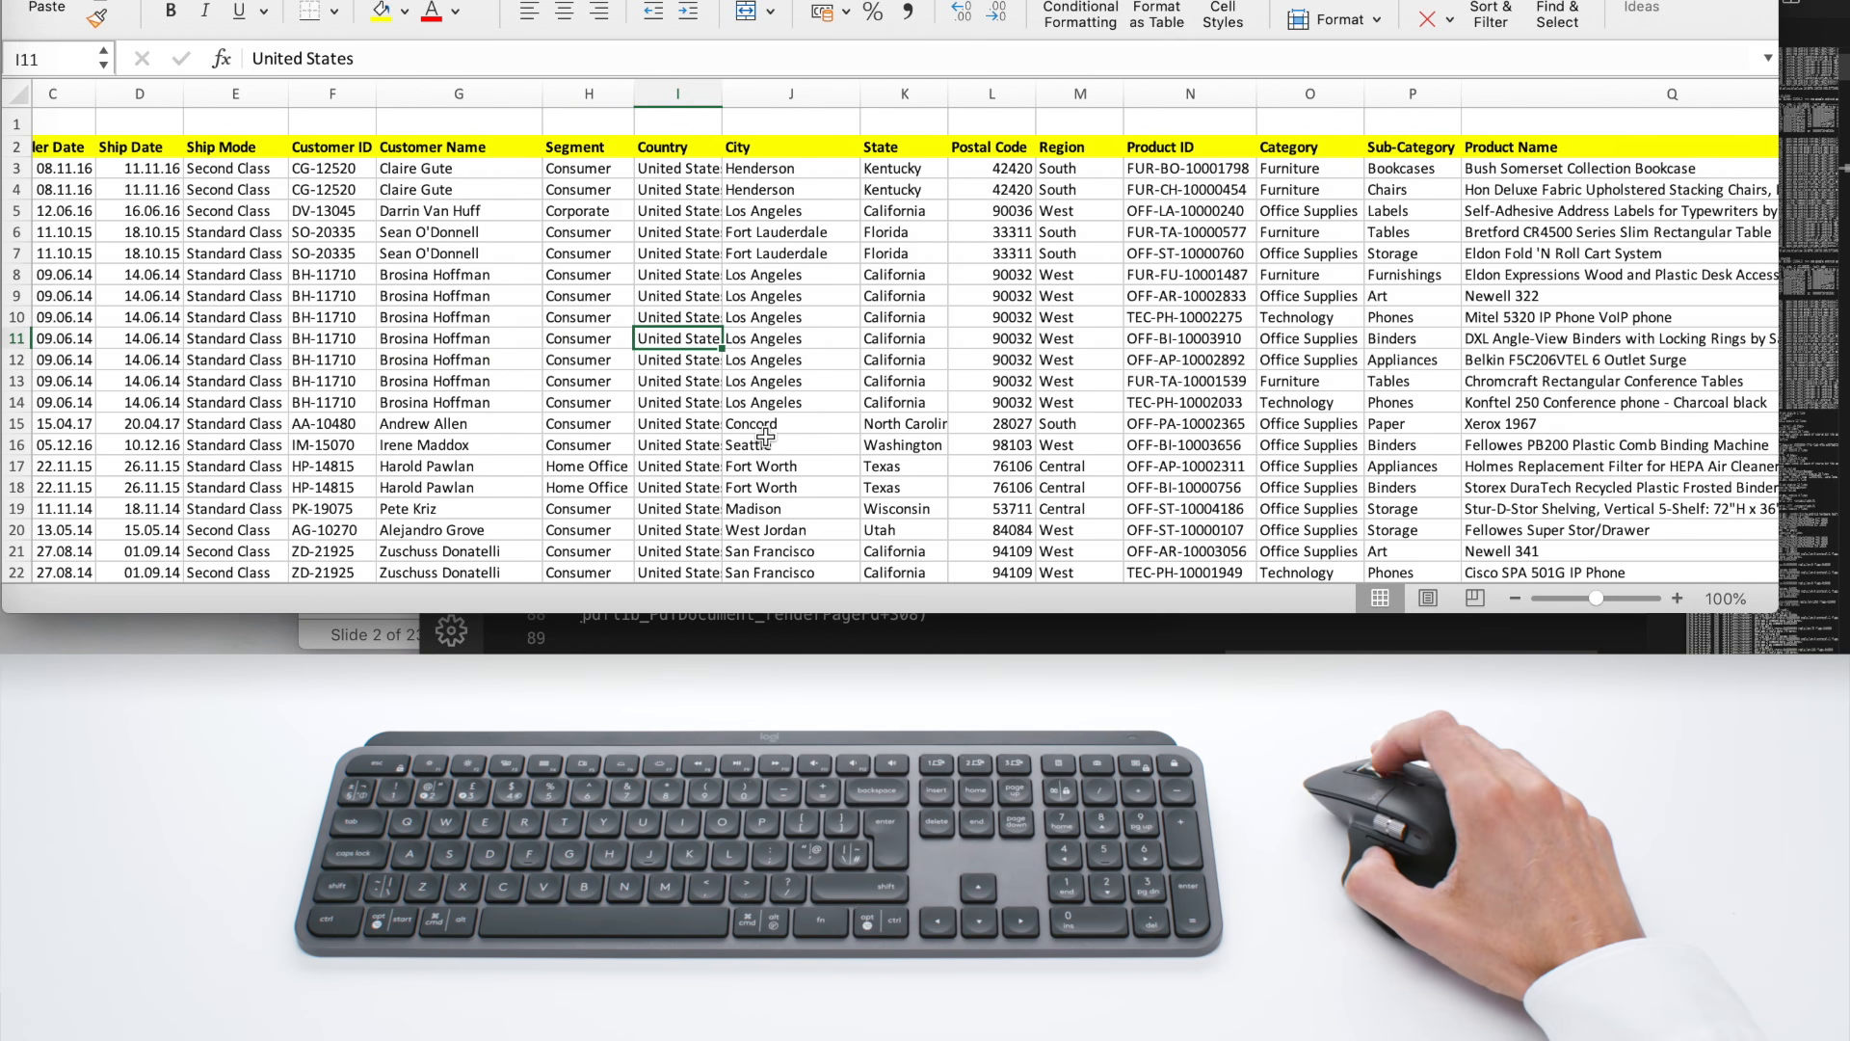
Scroll down through the order data rows and partway back up in the Excel sheet.
scroll("down", 3)
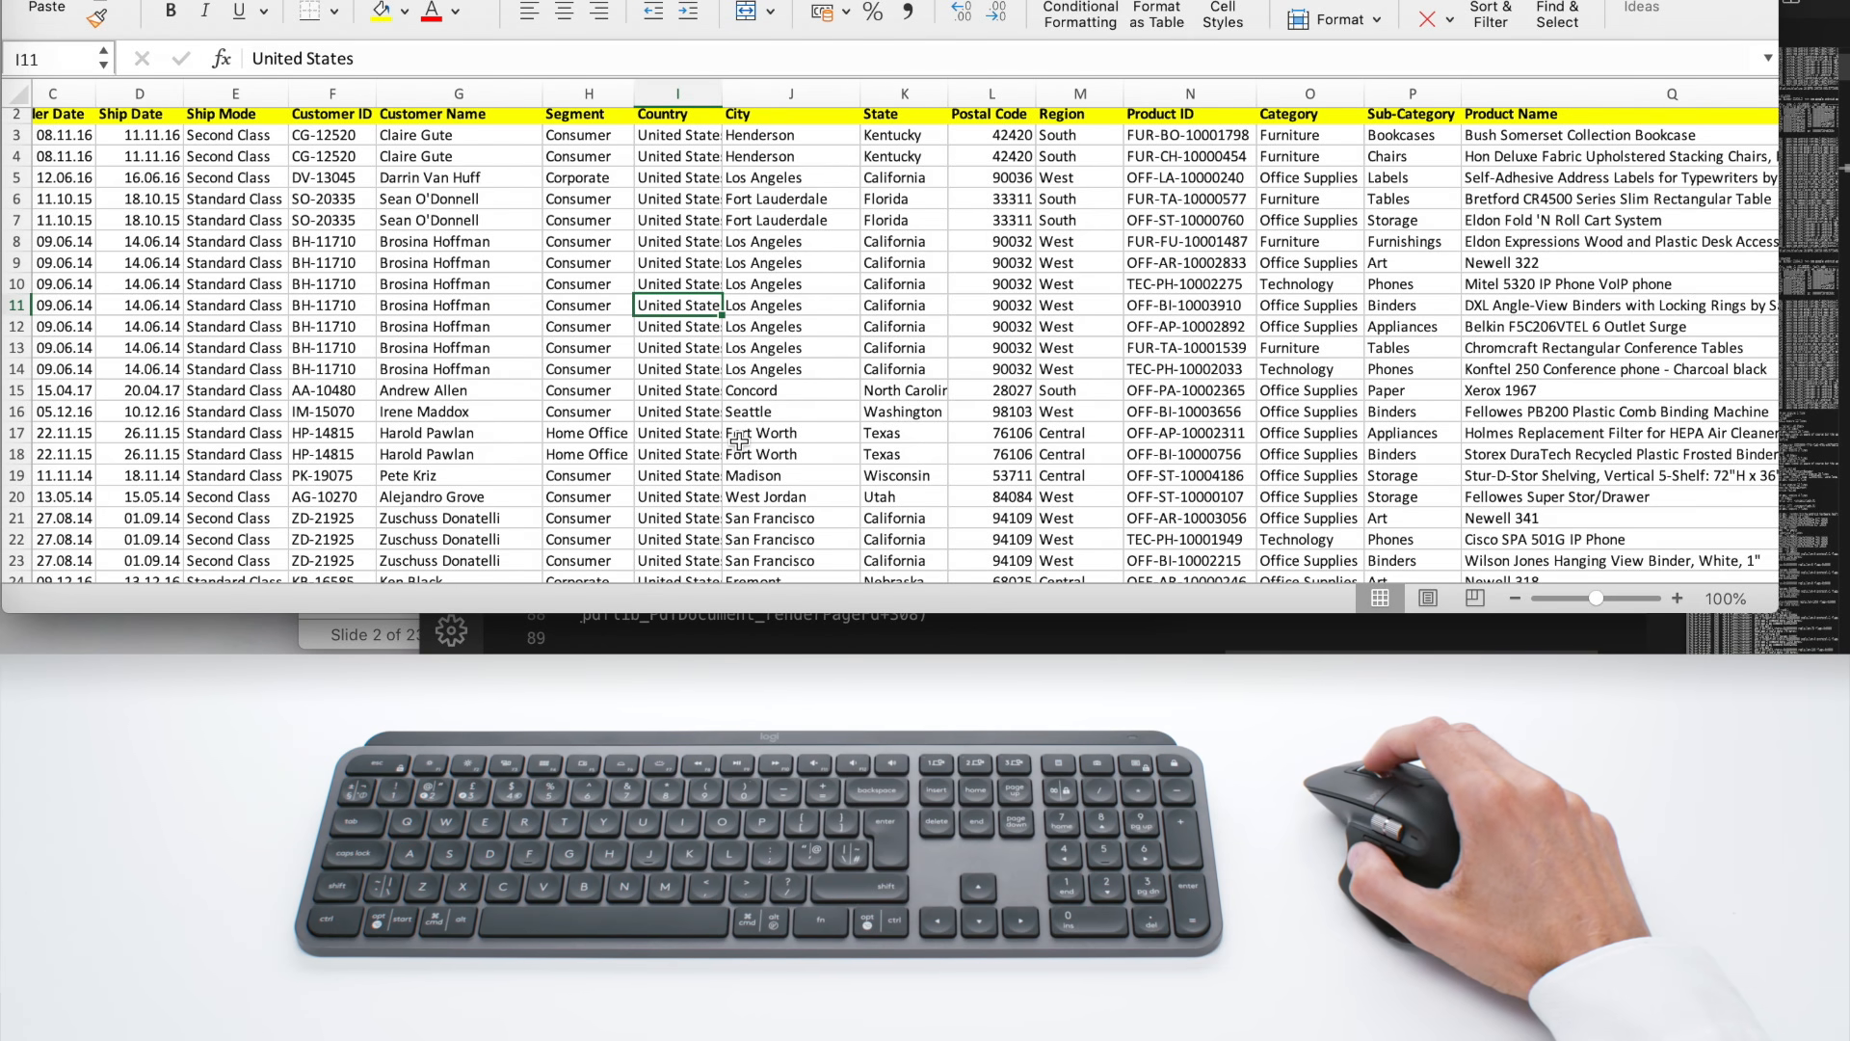
scroll("down", 3)
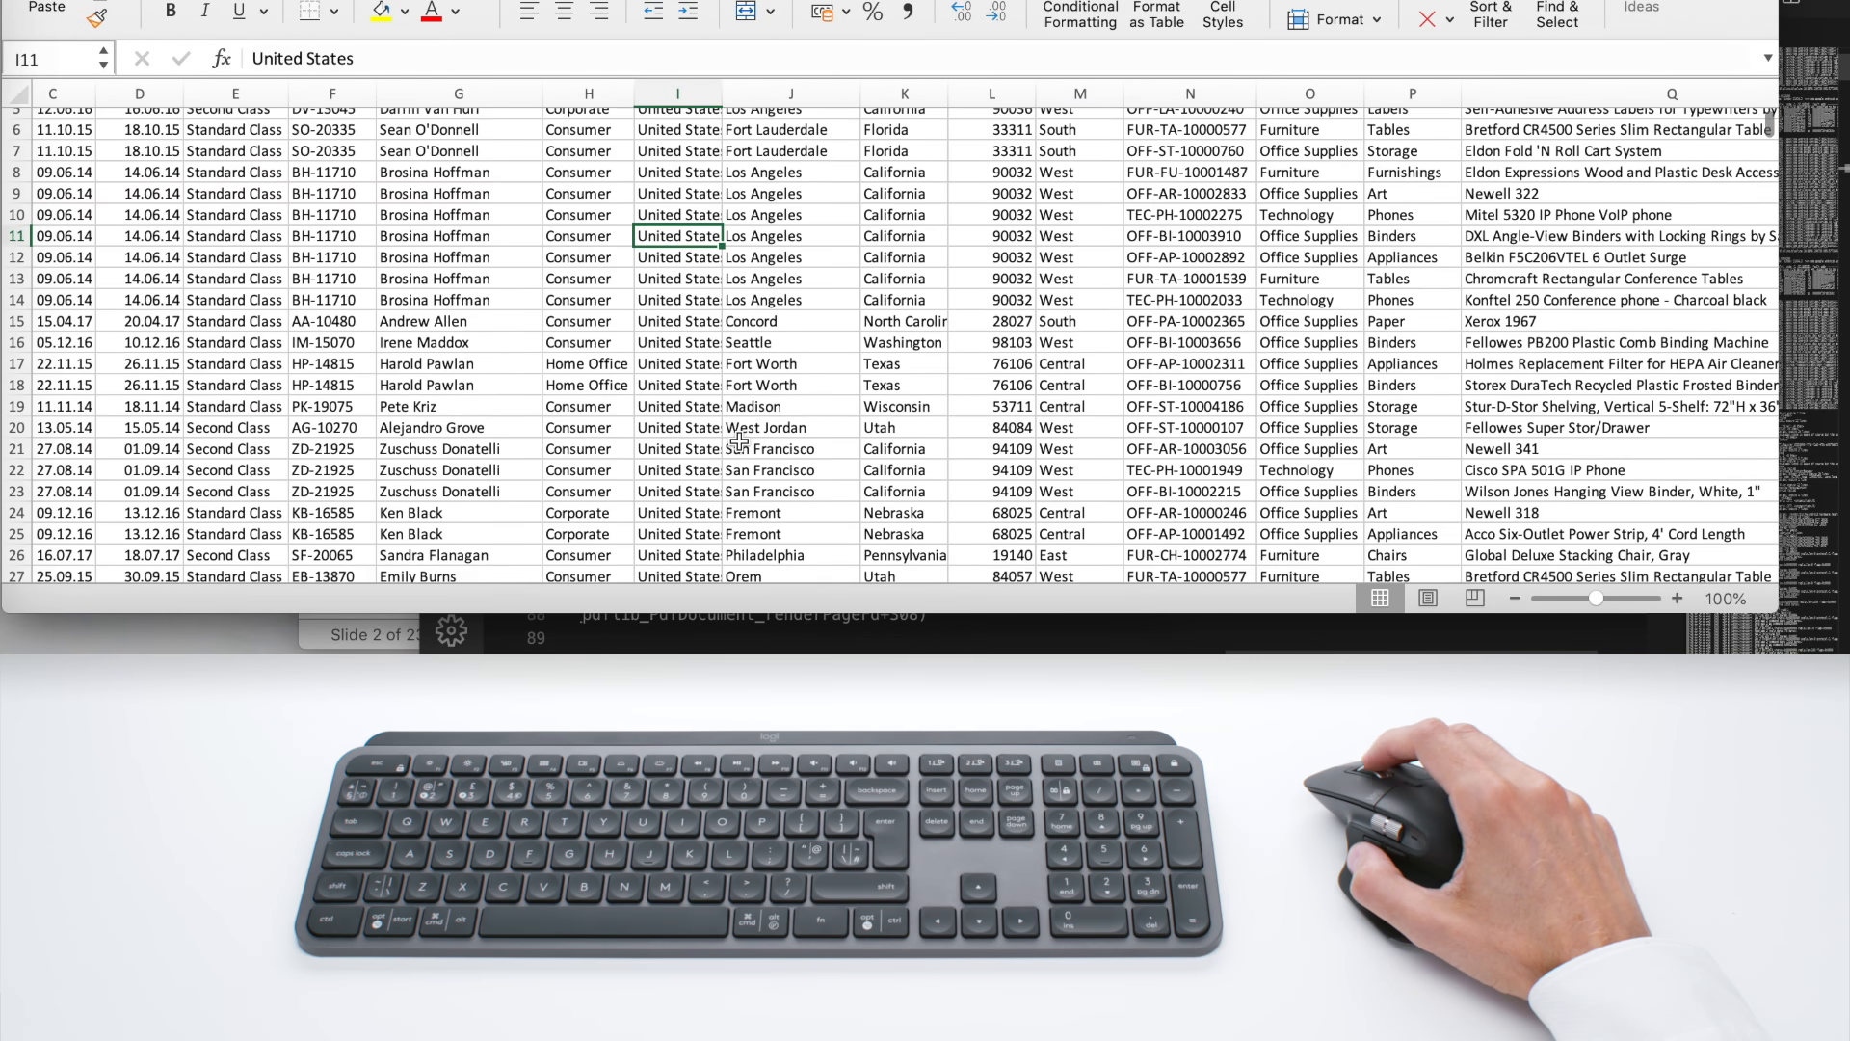
scroll("down", 3)
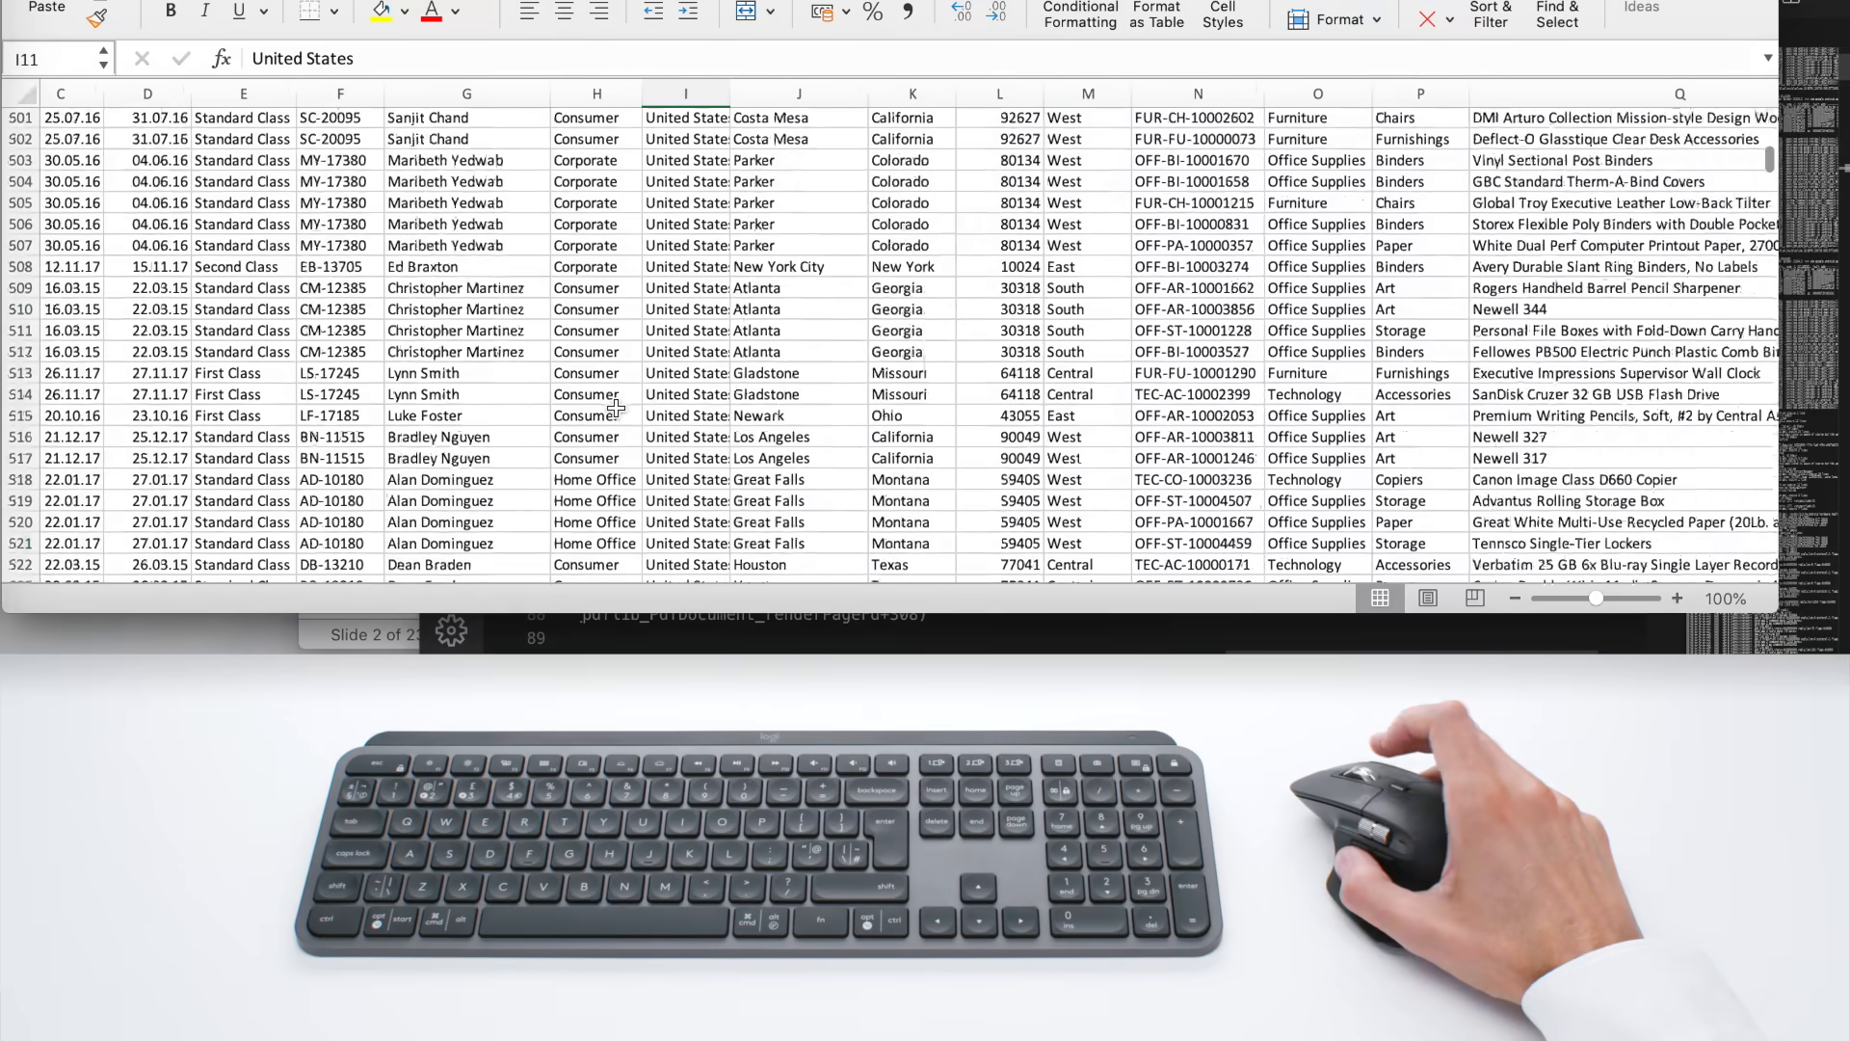
scroll("down", 3)
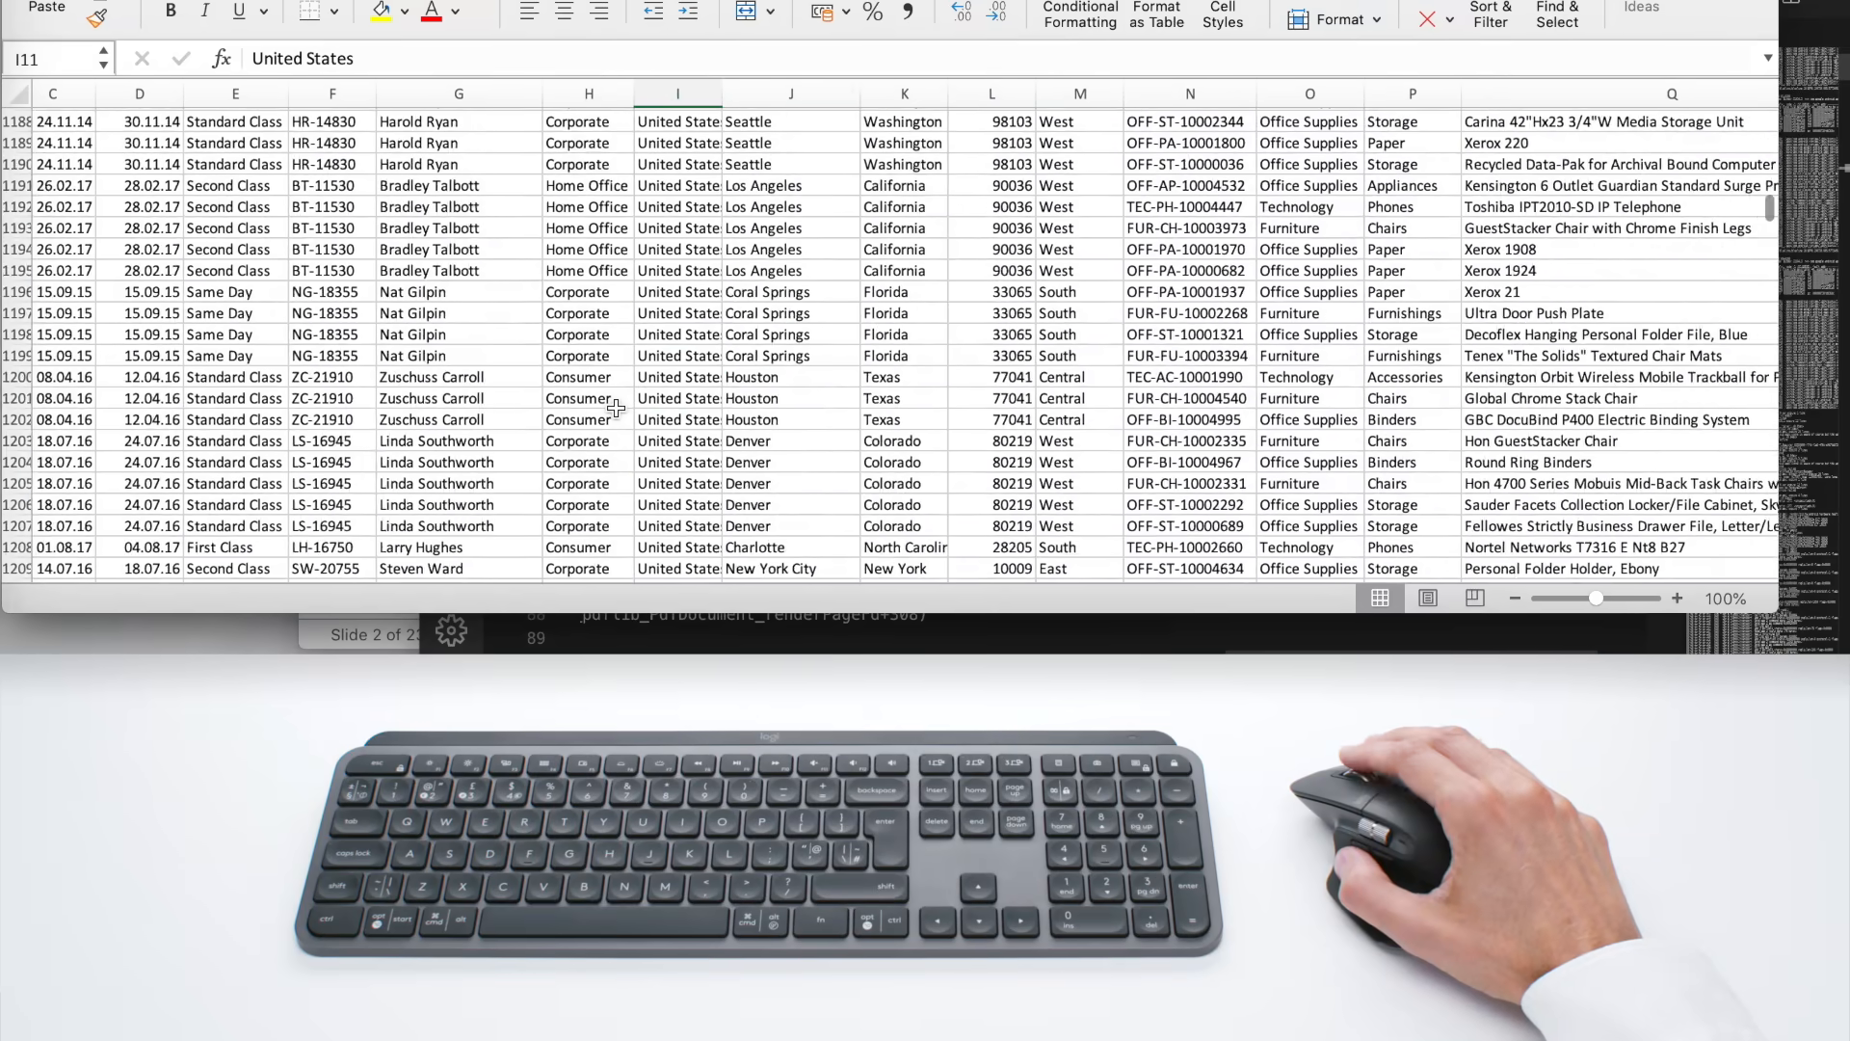
scroll("up", 3)
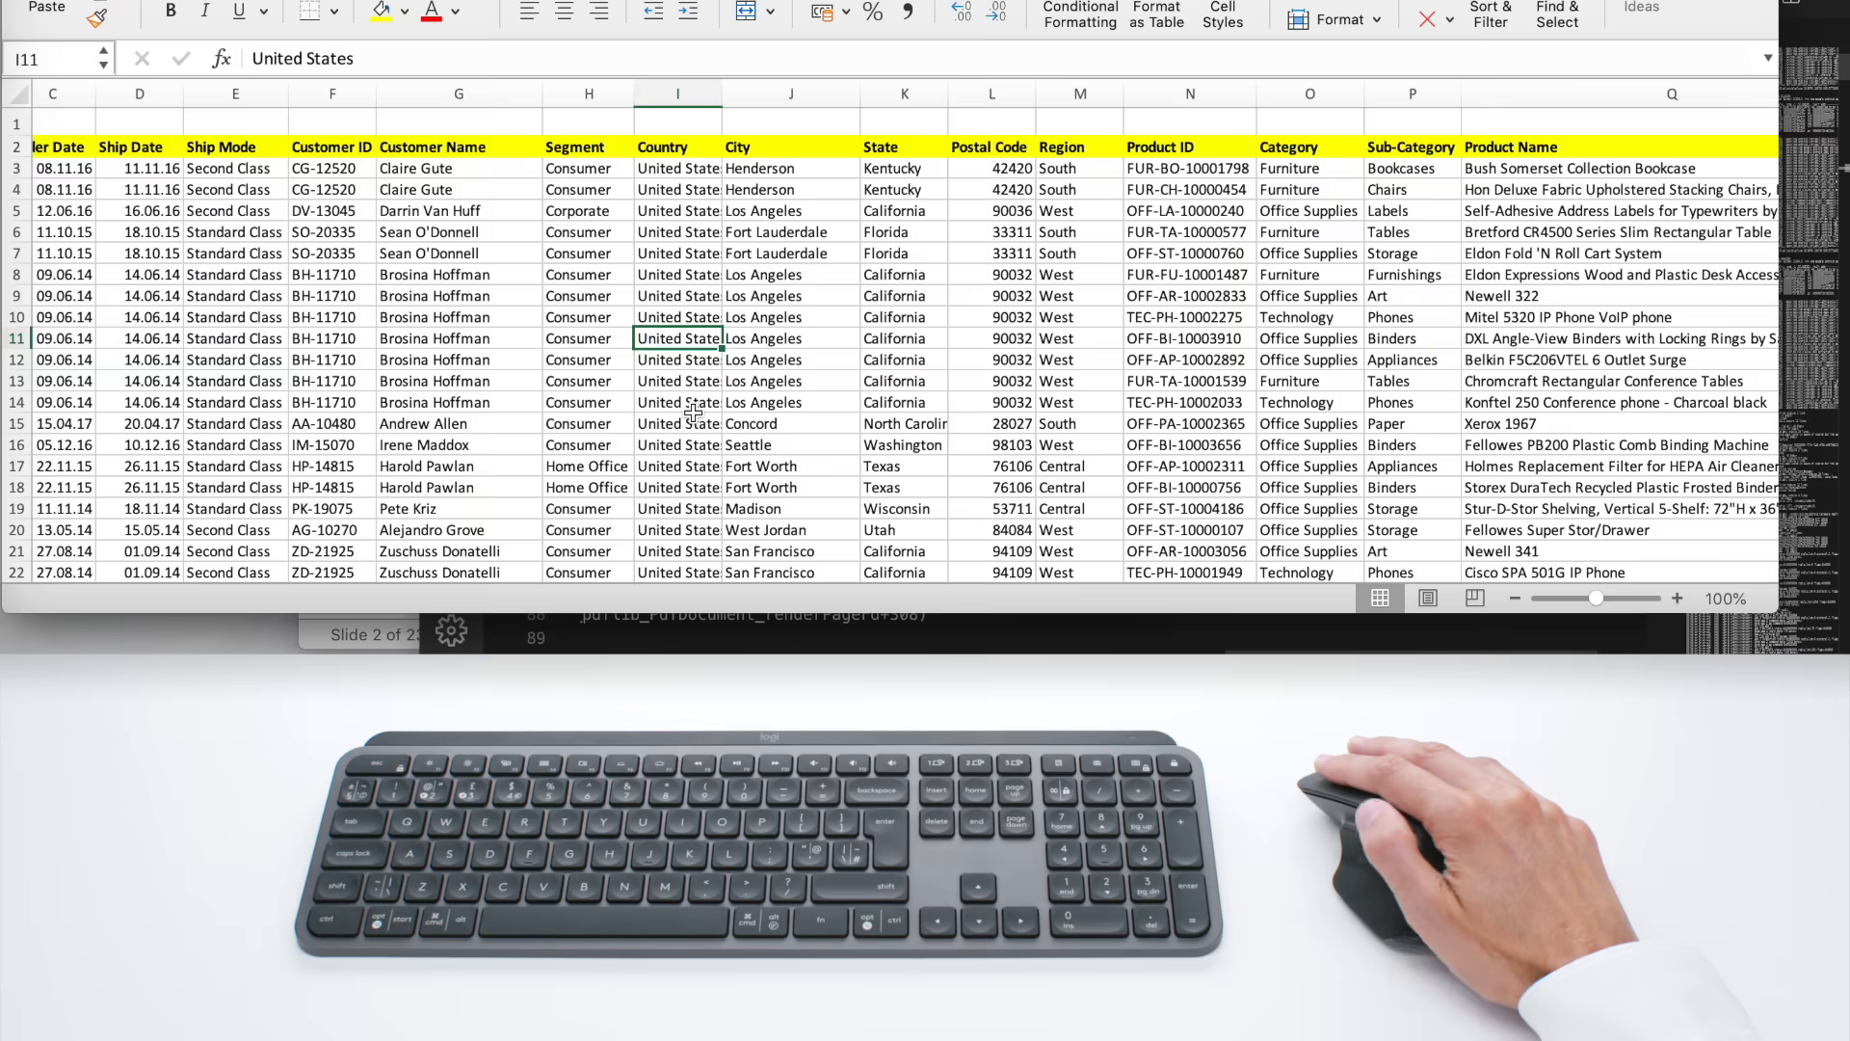
Scroll across the columns to Profit and back, then continue down the table.
scroll("right", 3)
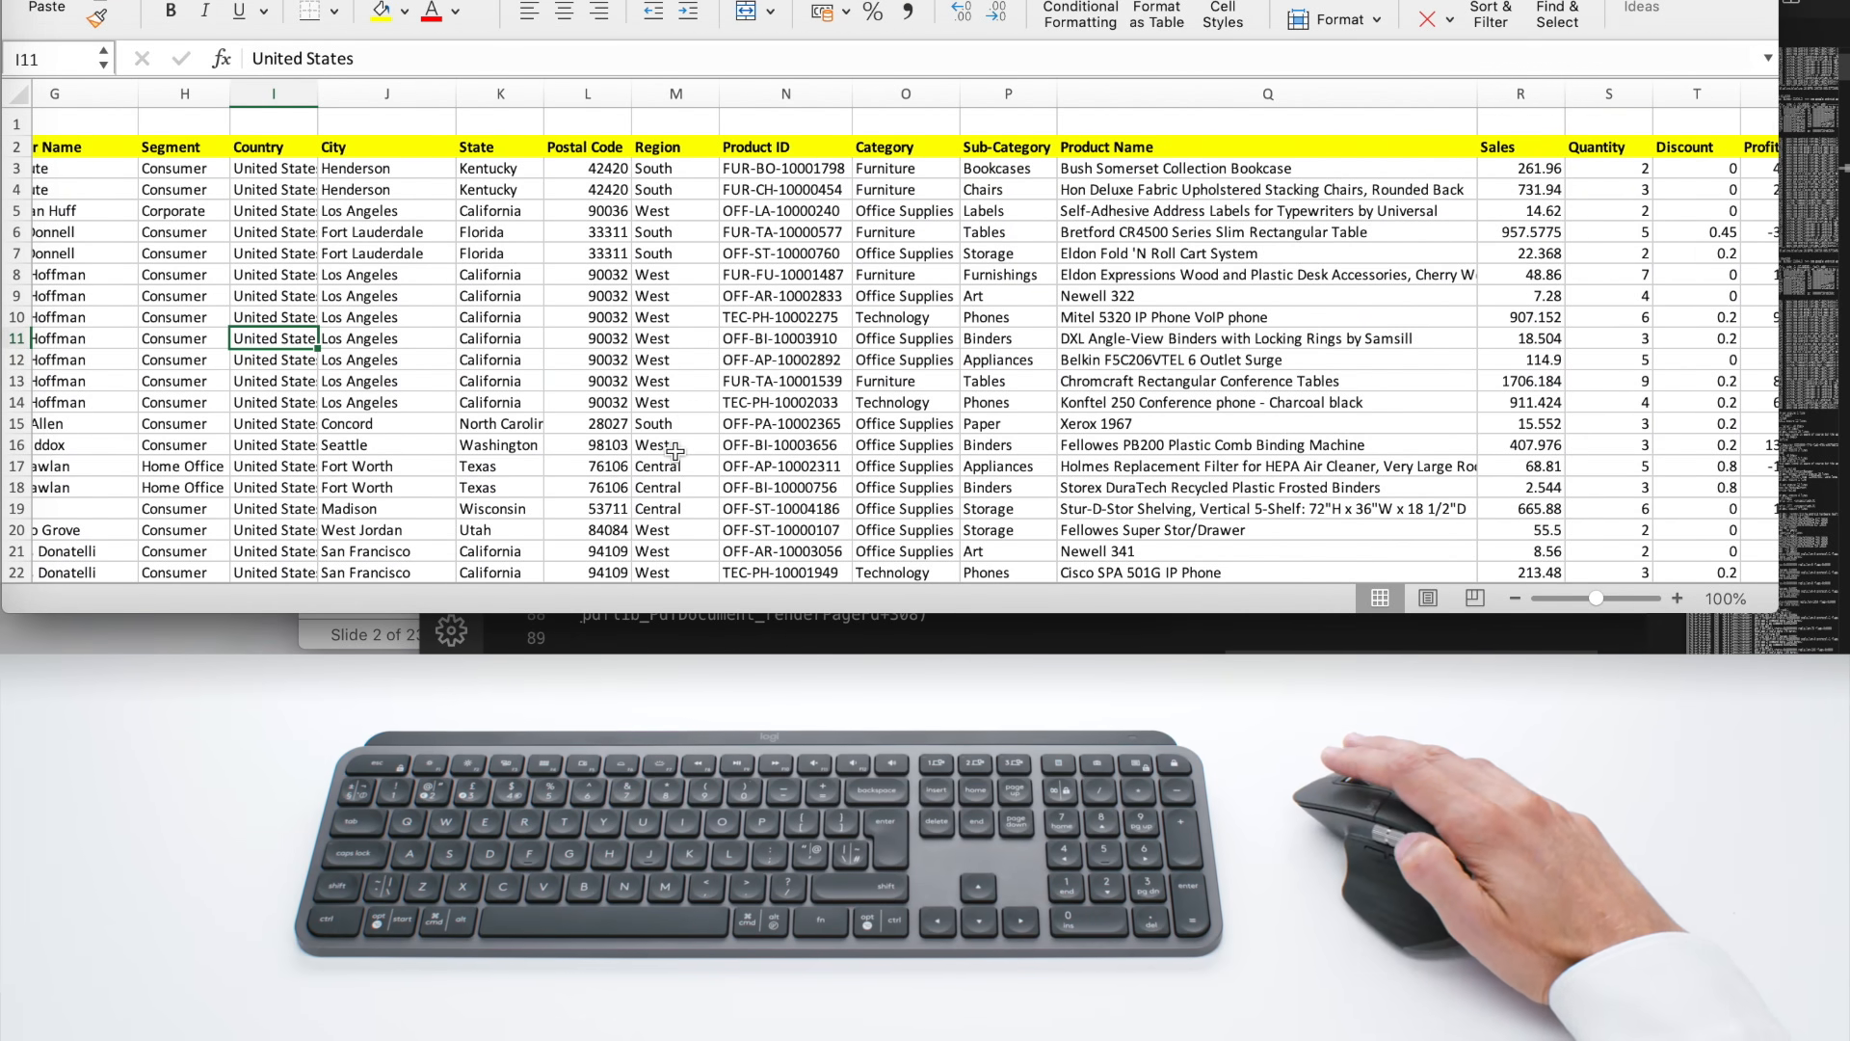
scroll("left", 3)
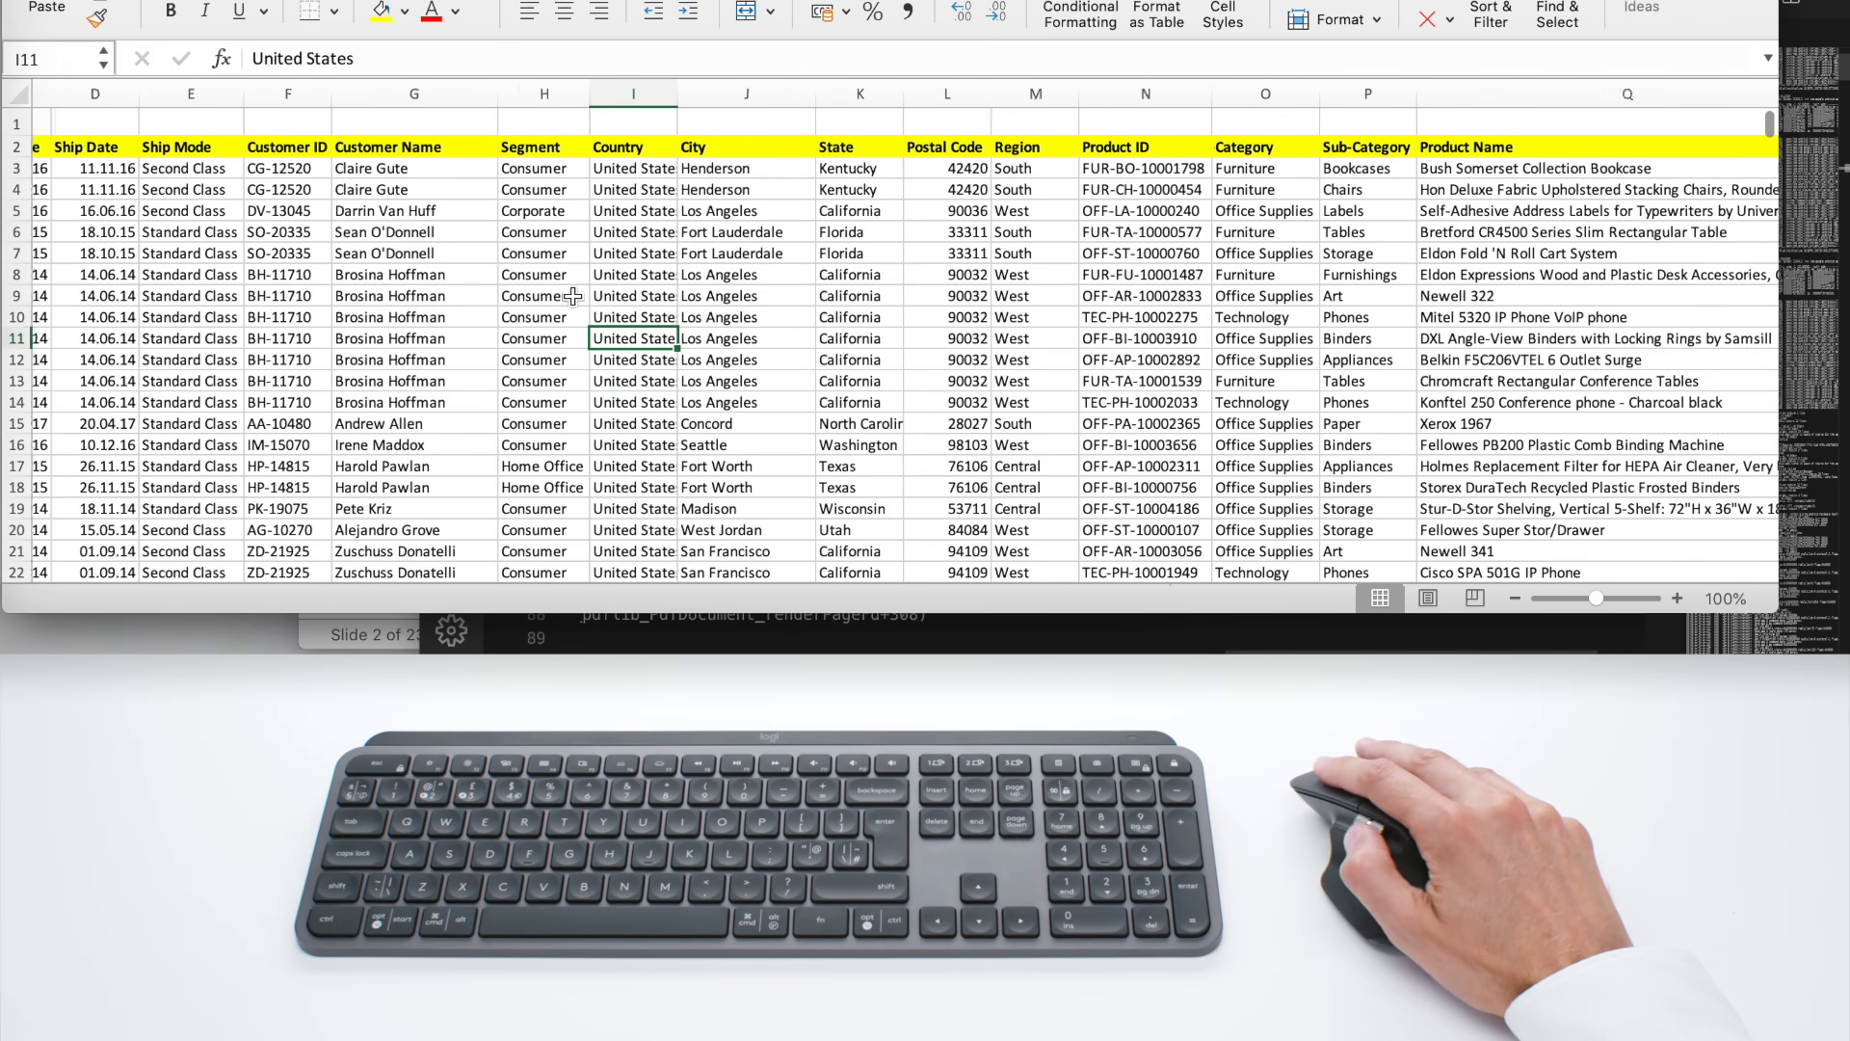
scroll("right", 3)
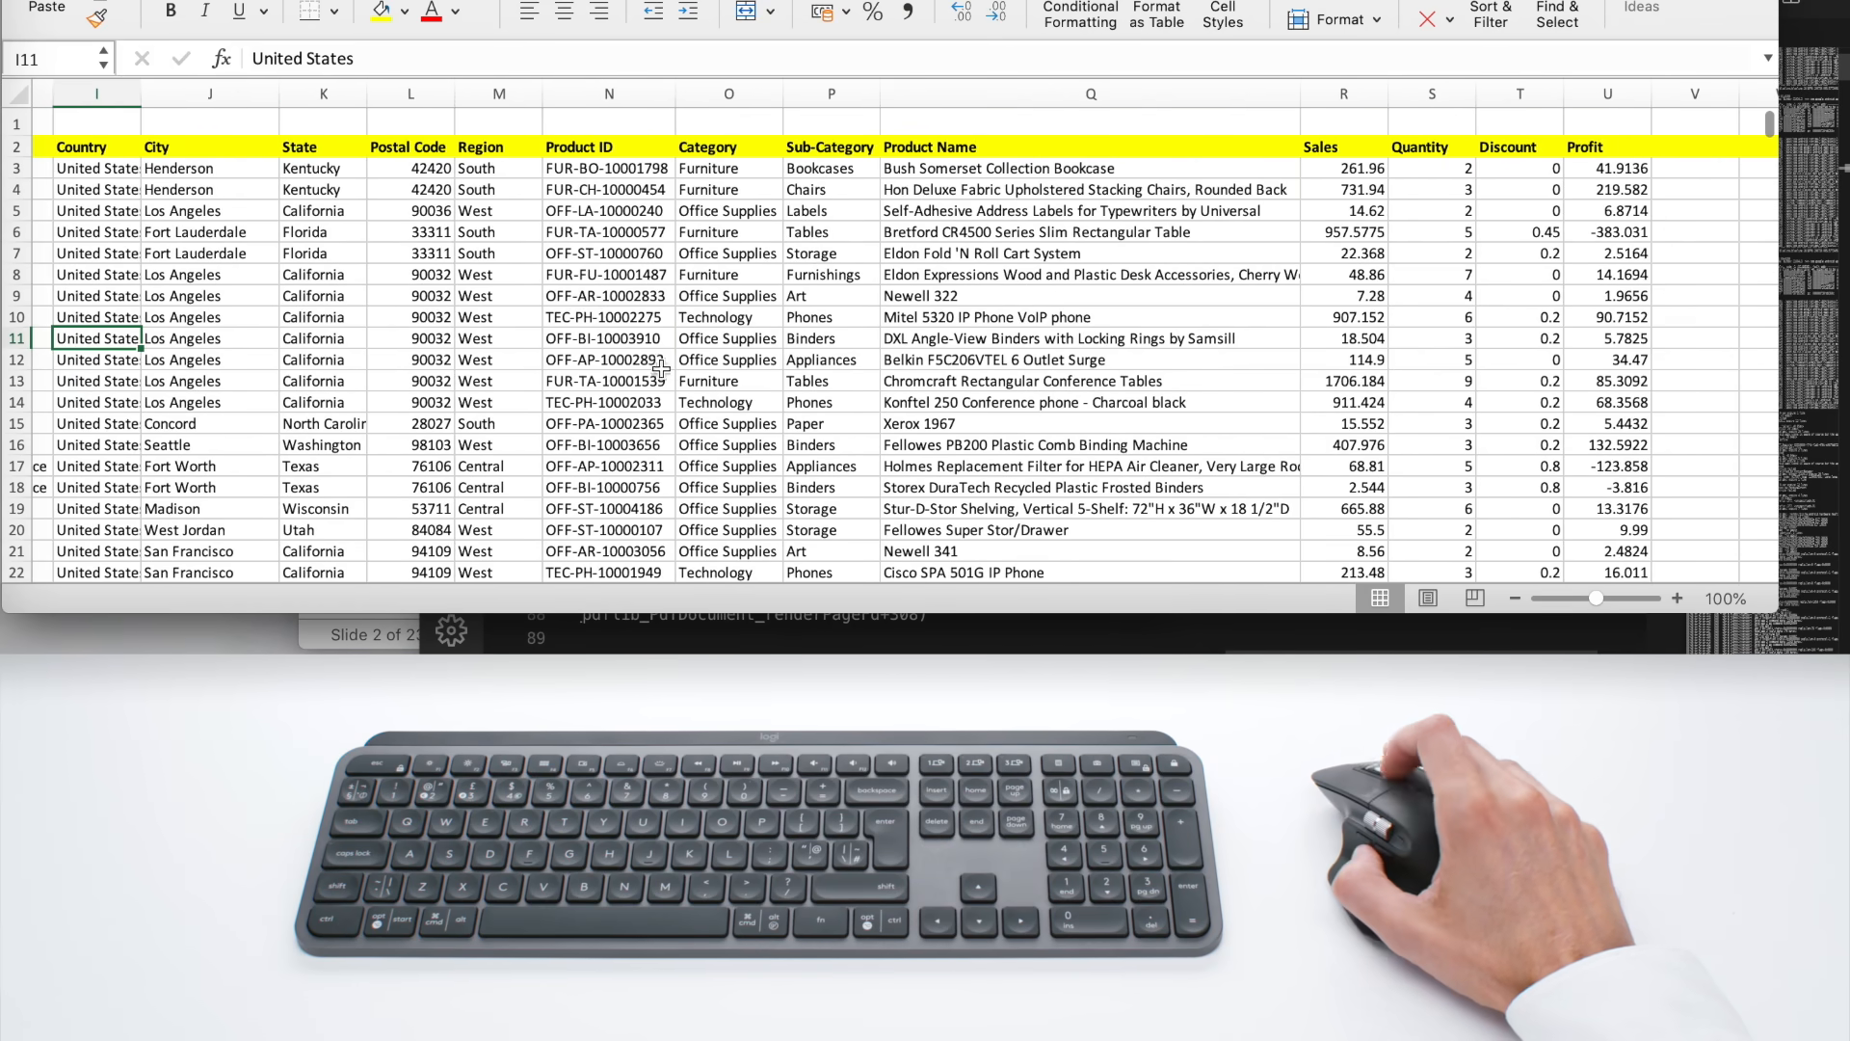
scroll("down", 3)
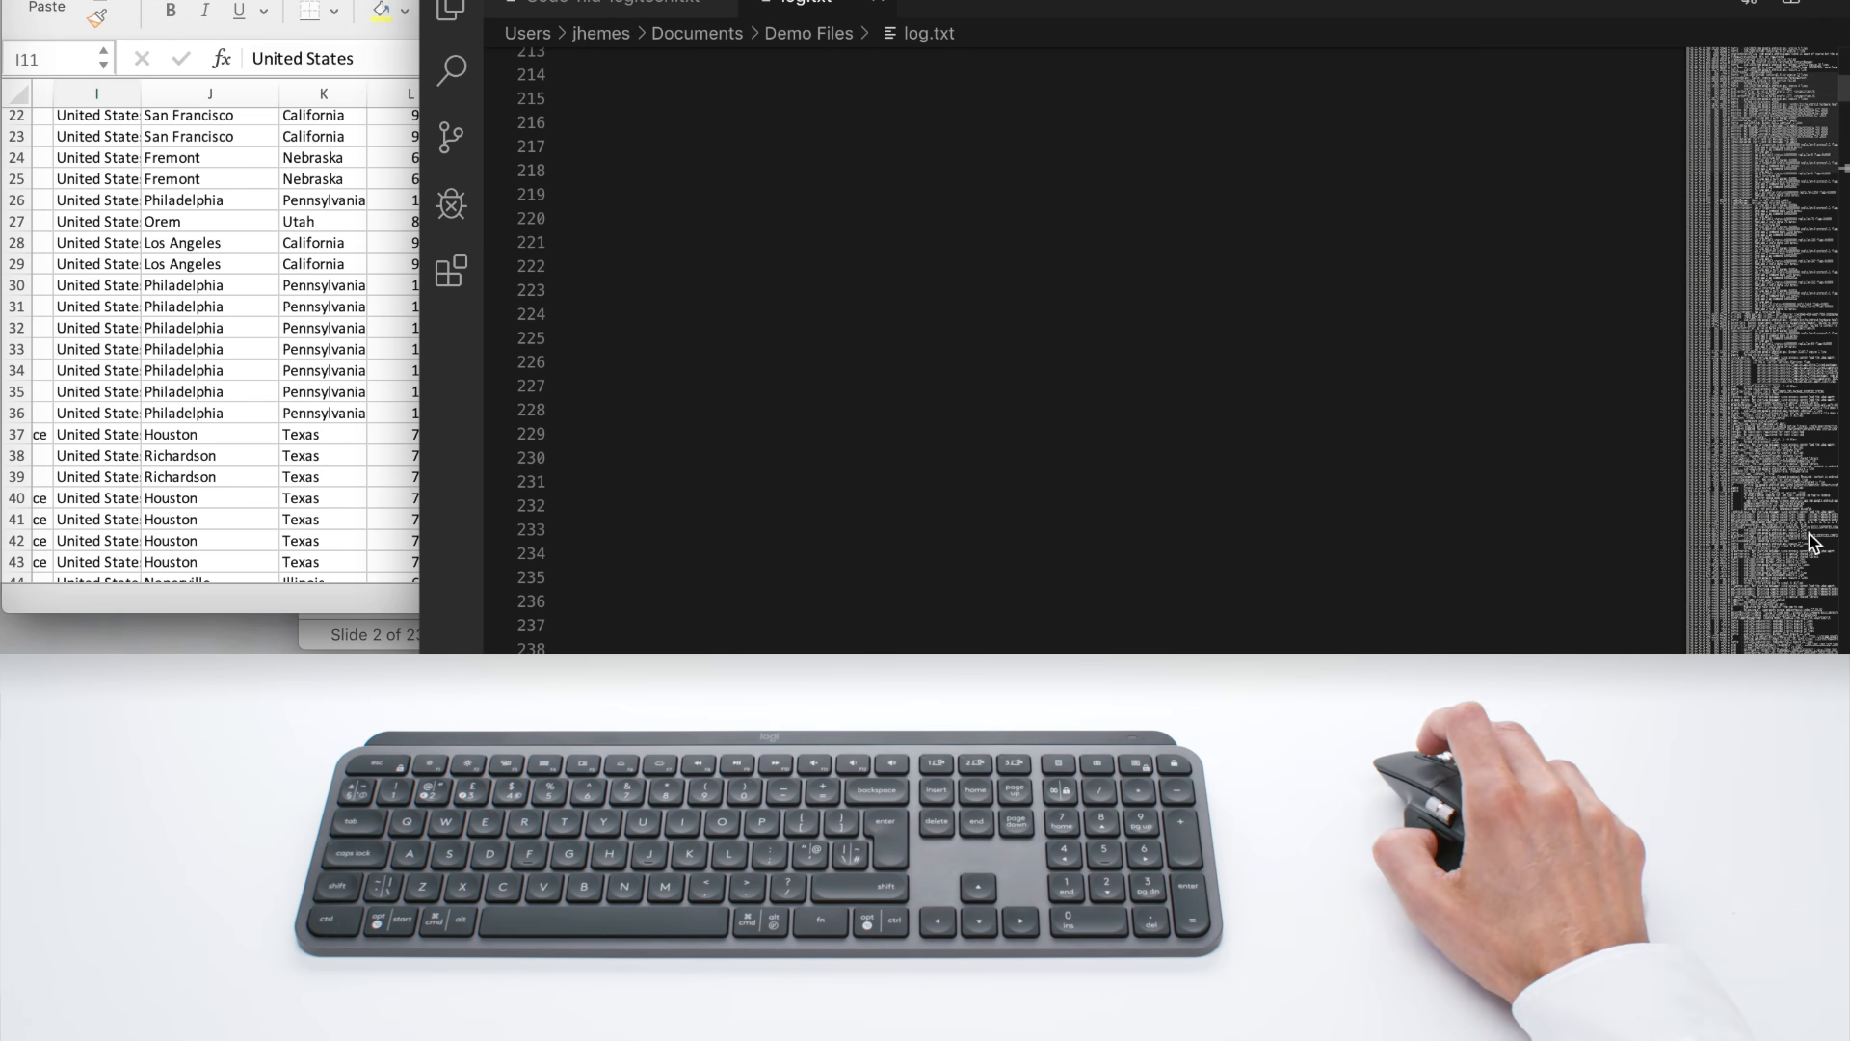
left_click(611, 2)
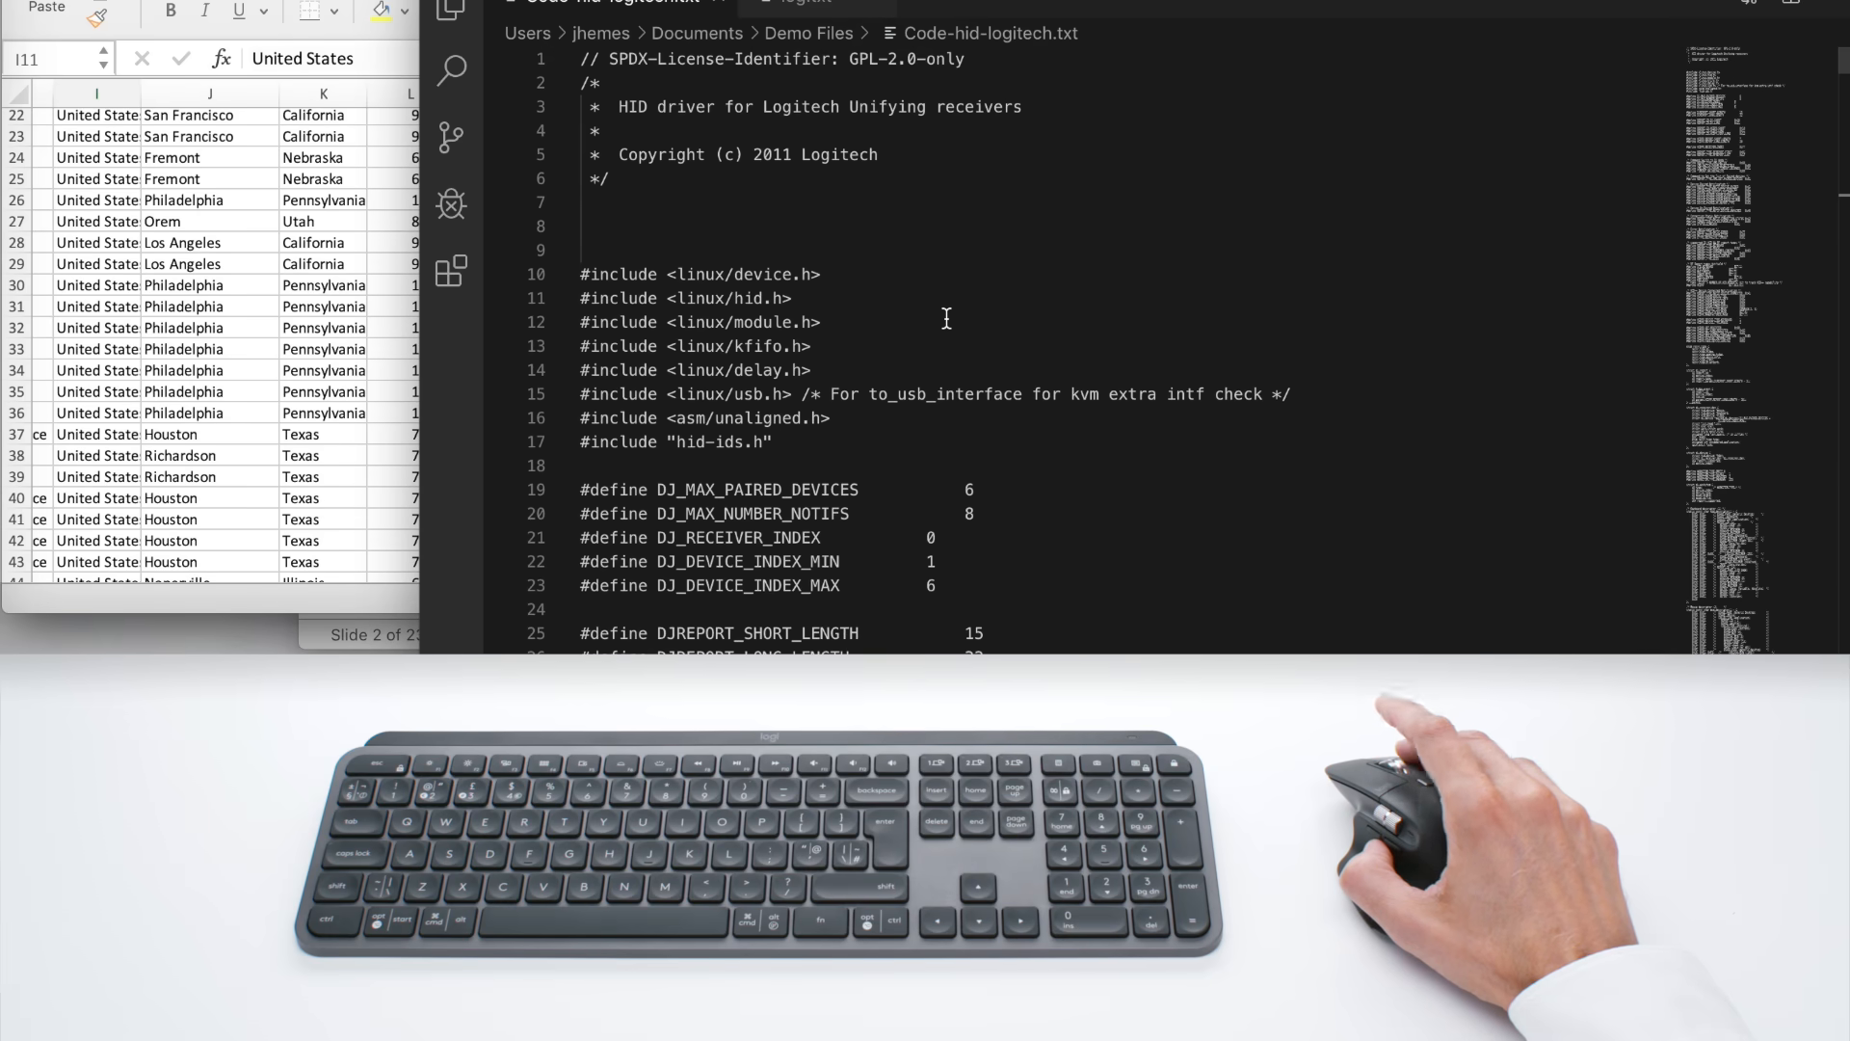
scroll("down", 3)
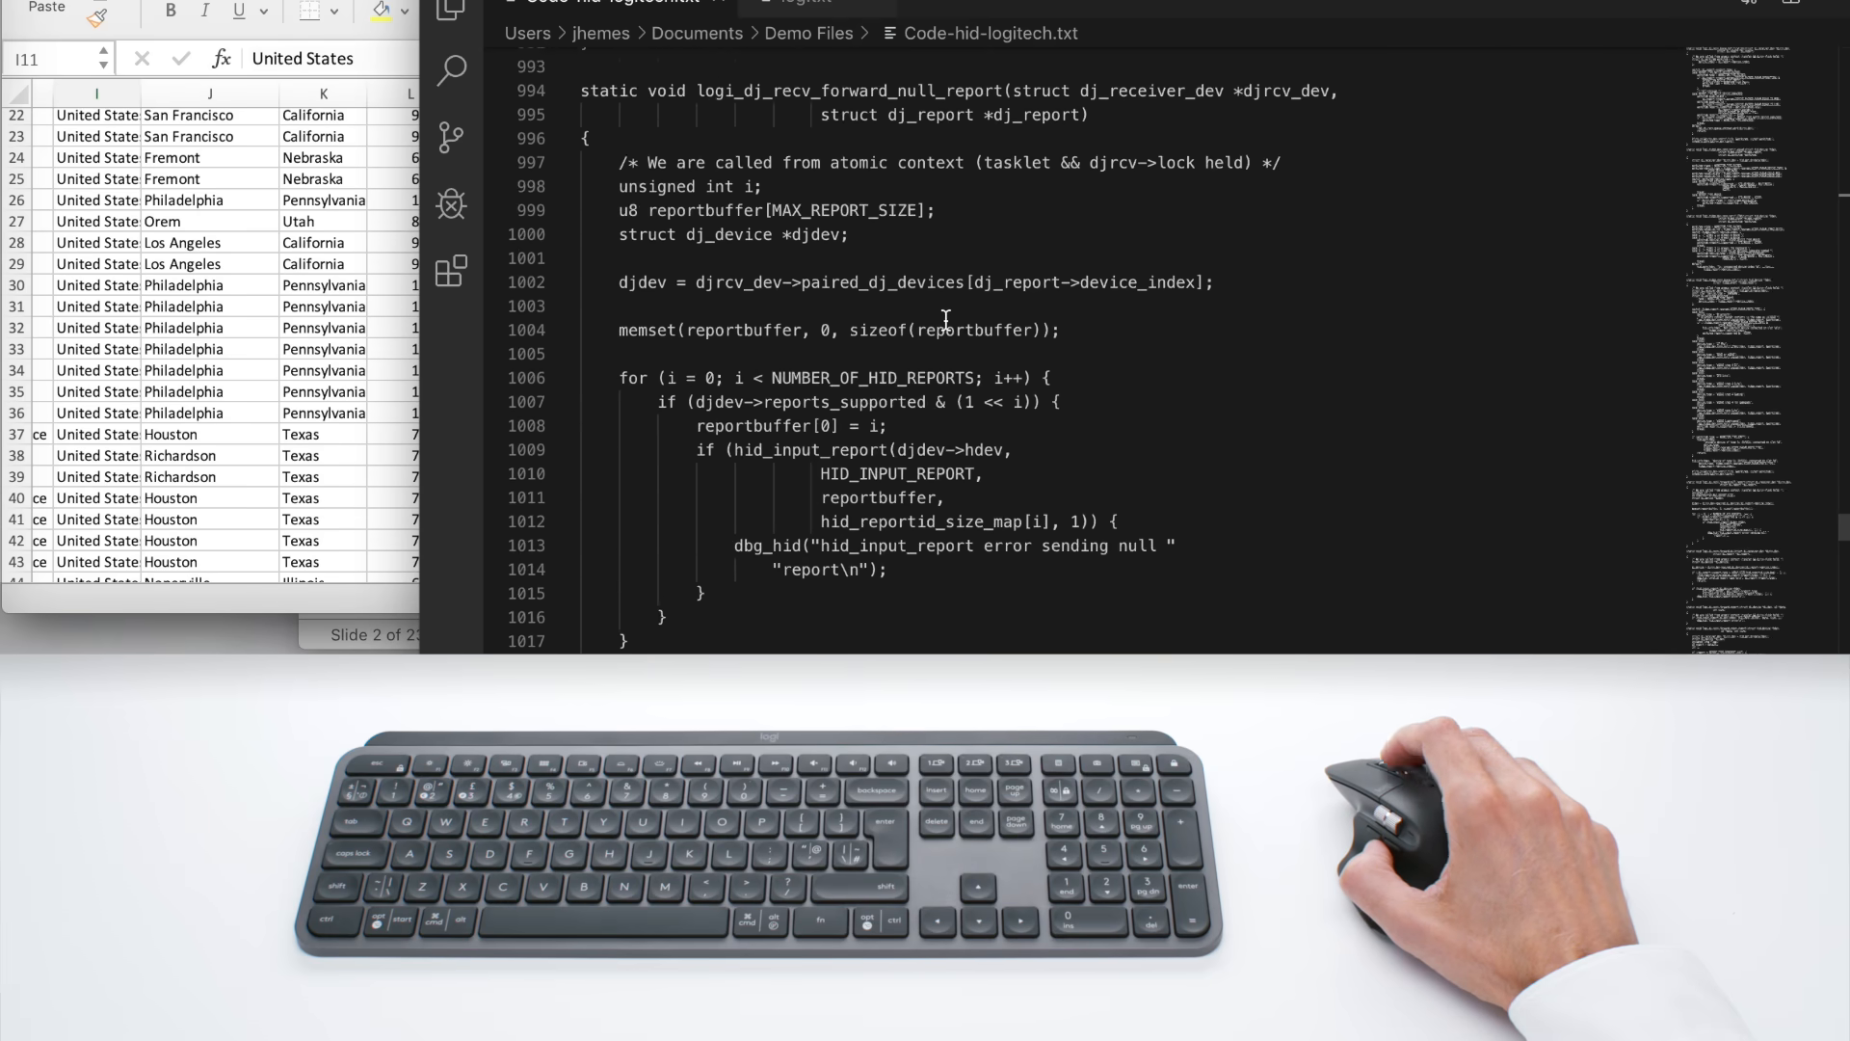
scroll("down", 3)
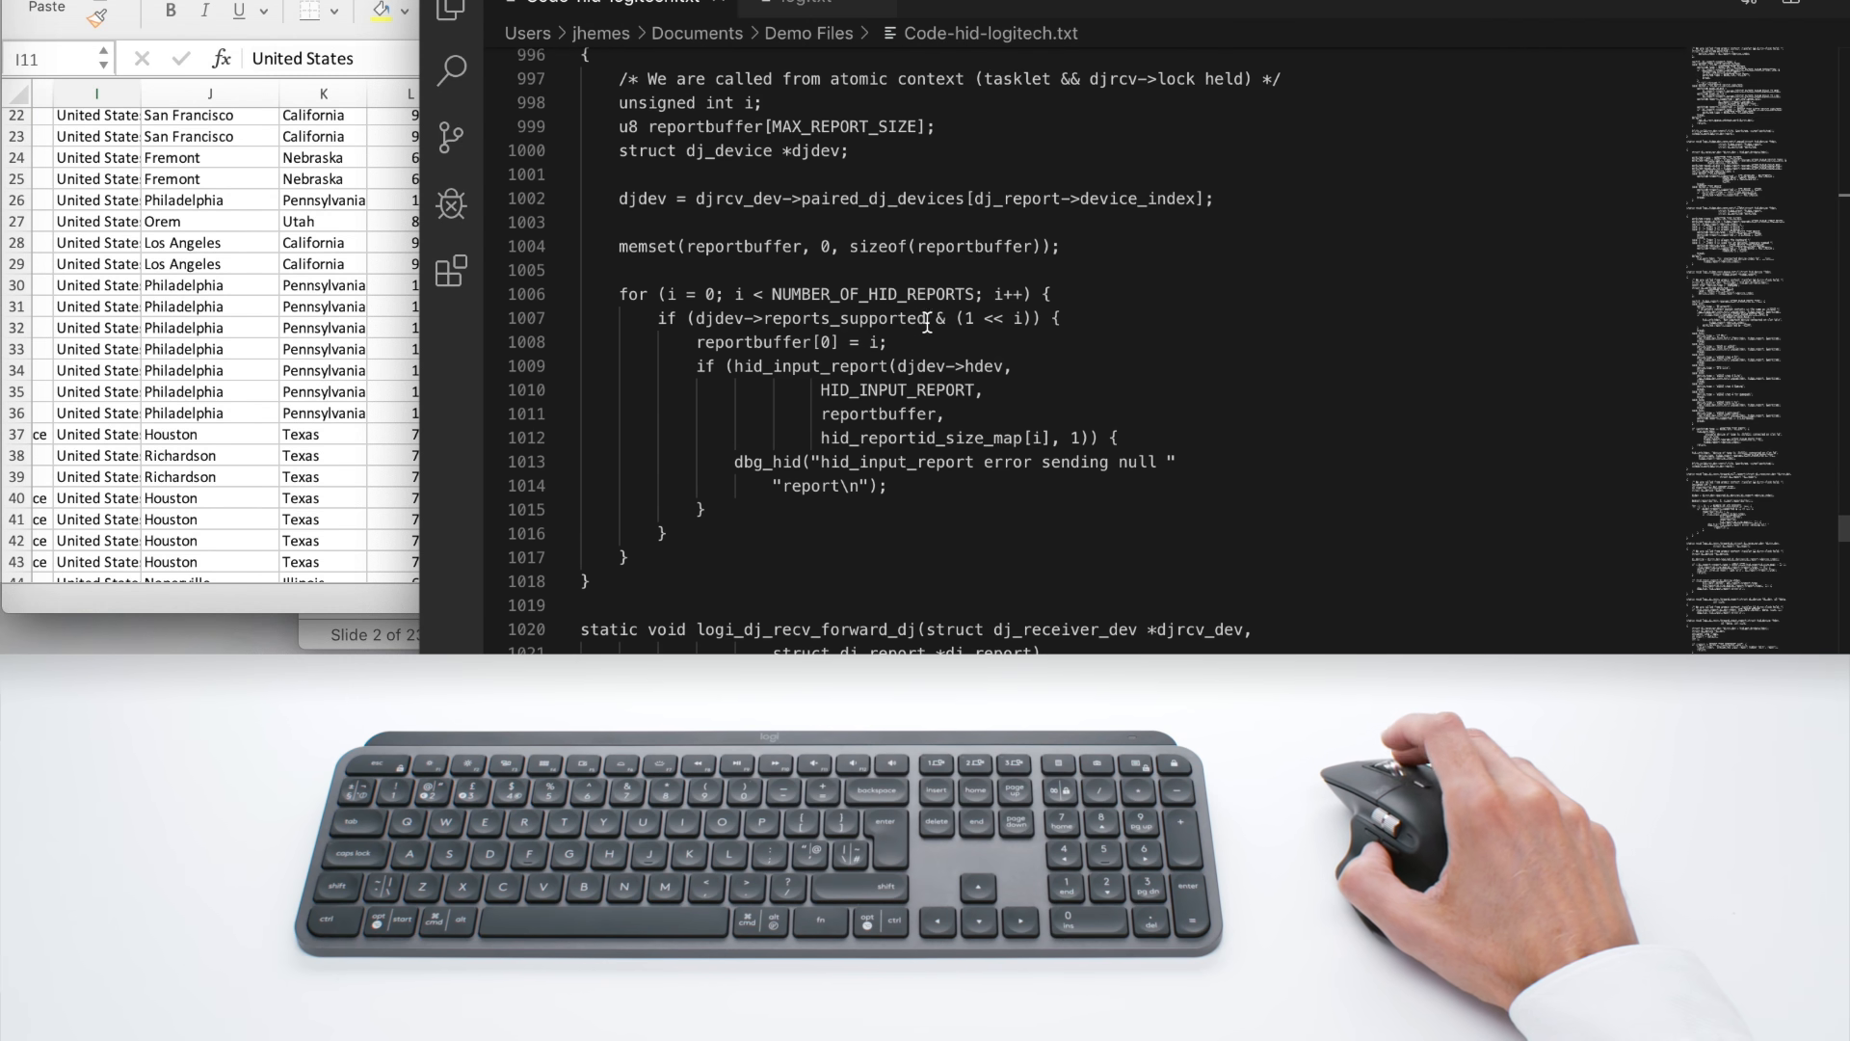
left_click(807, 4)
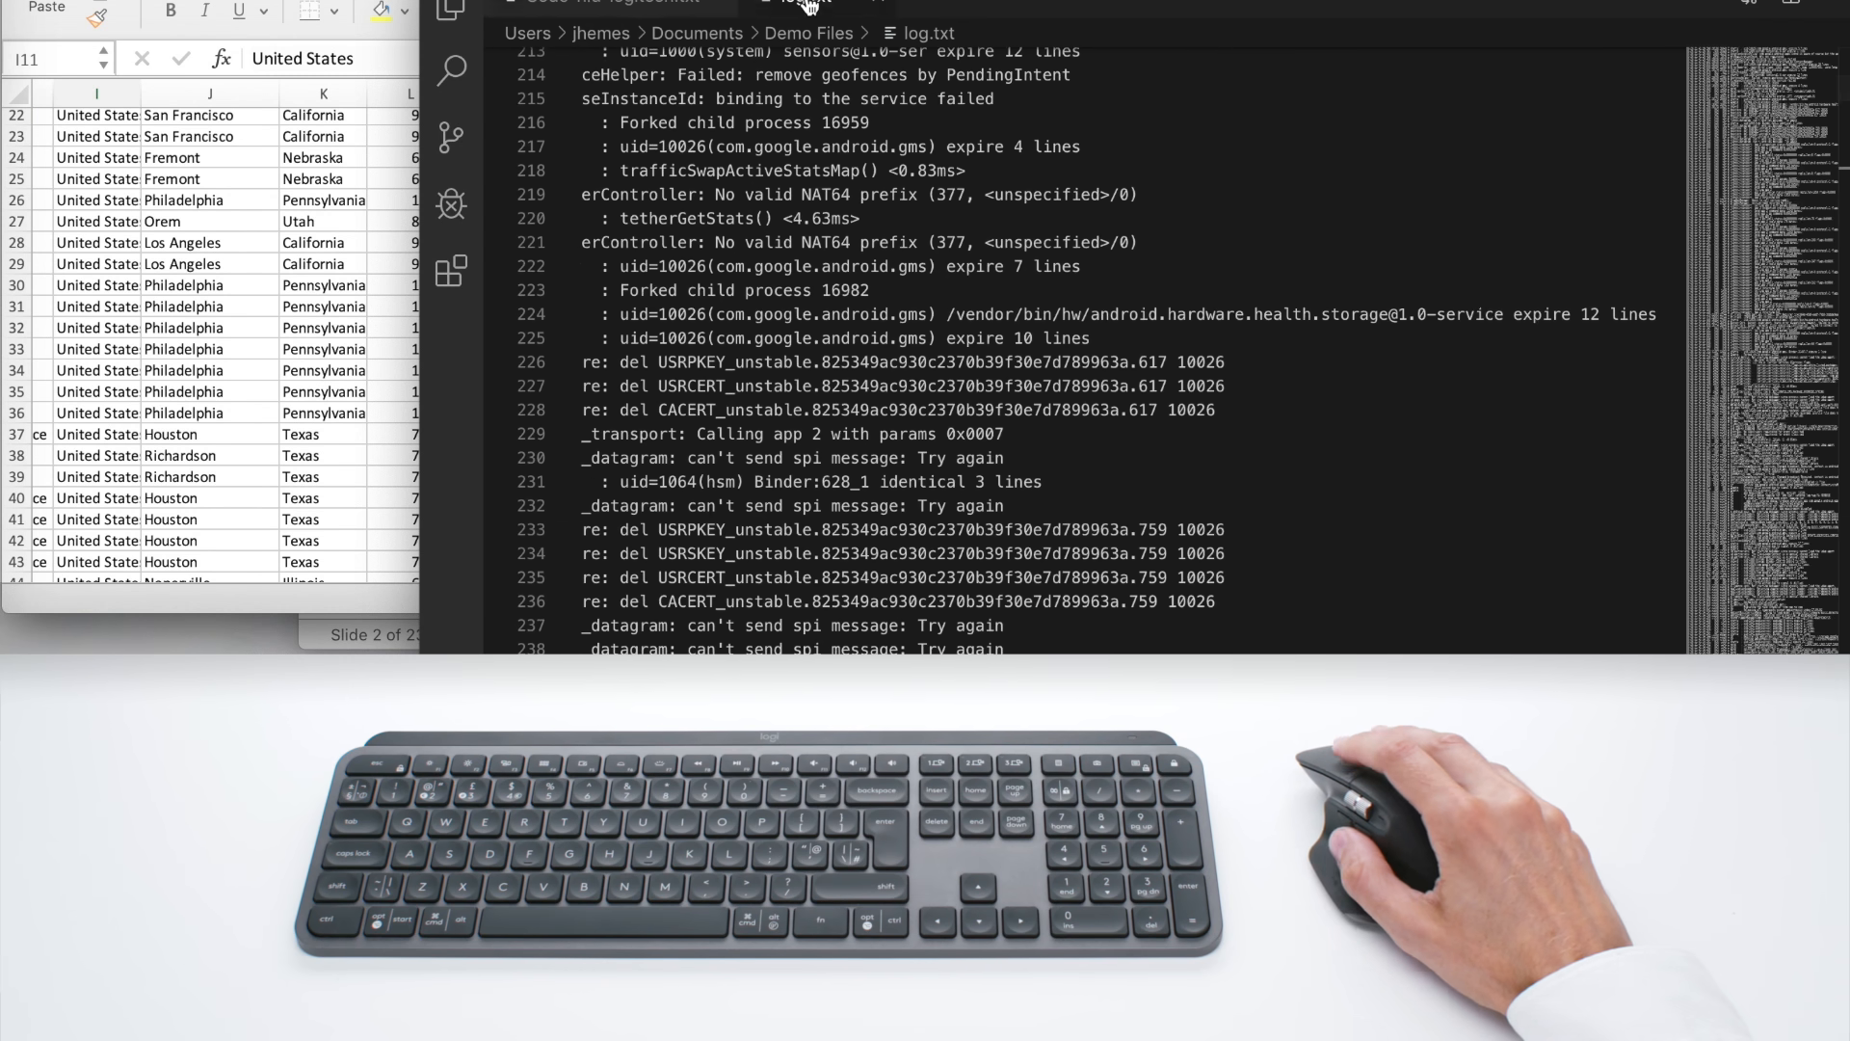
mouse_move(975, 298)
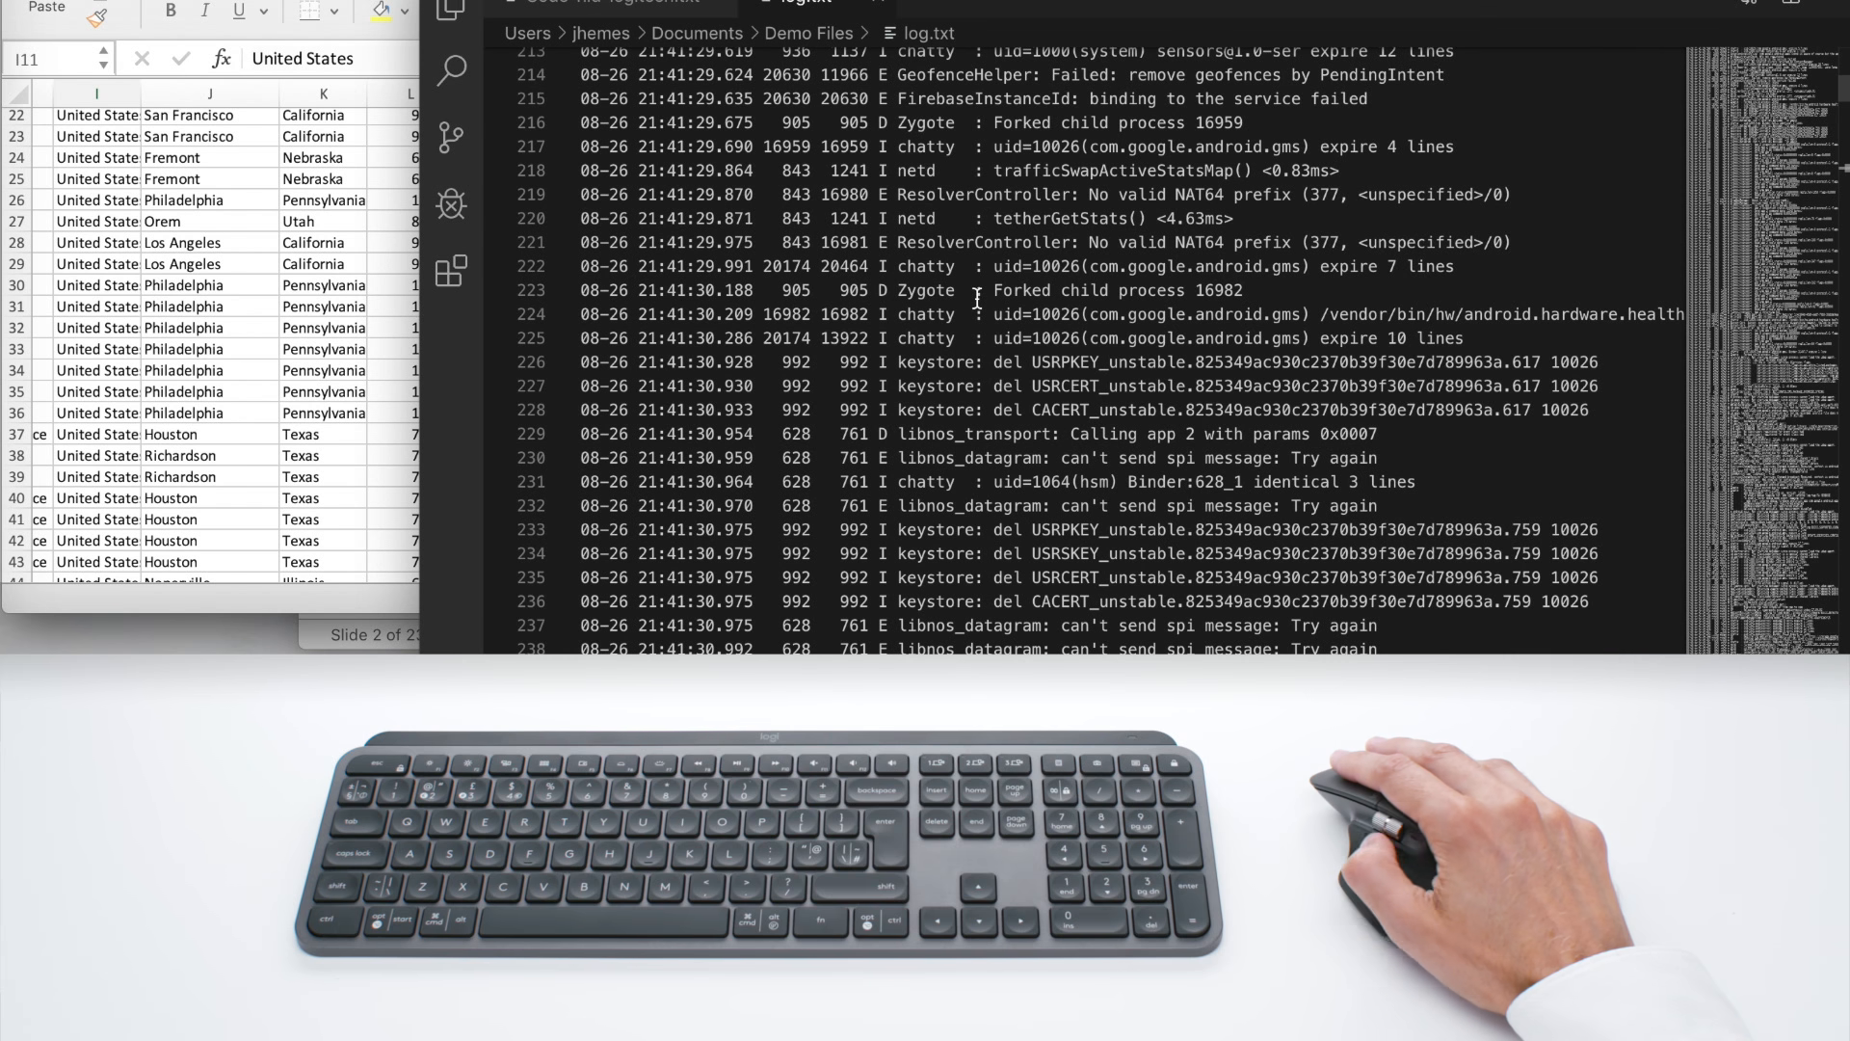
mouse_move(823, 206)
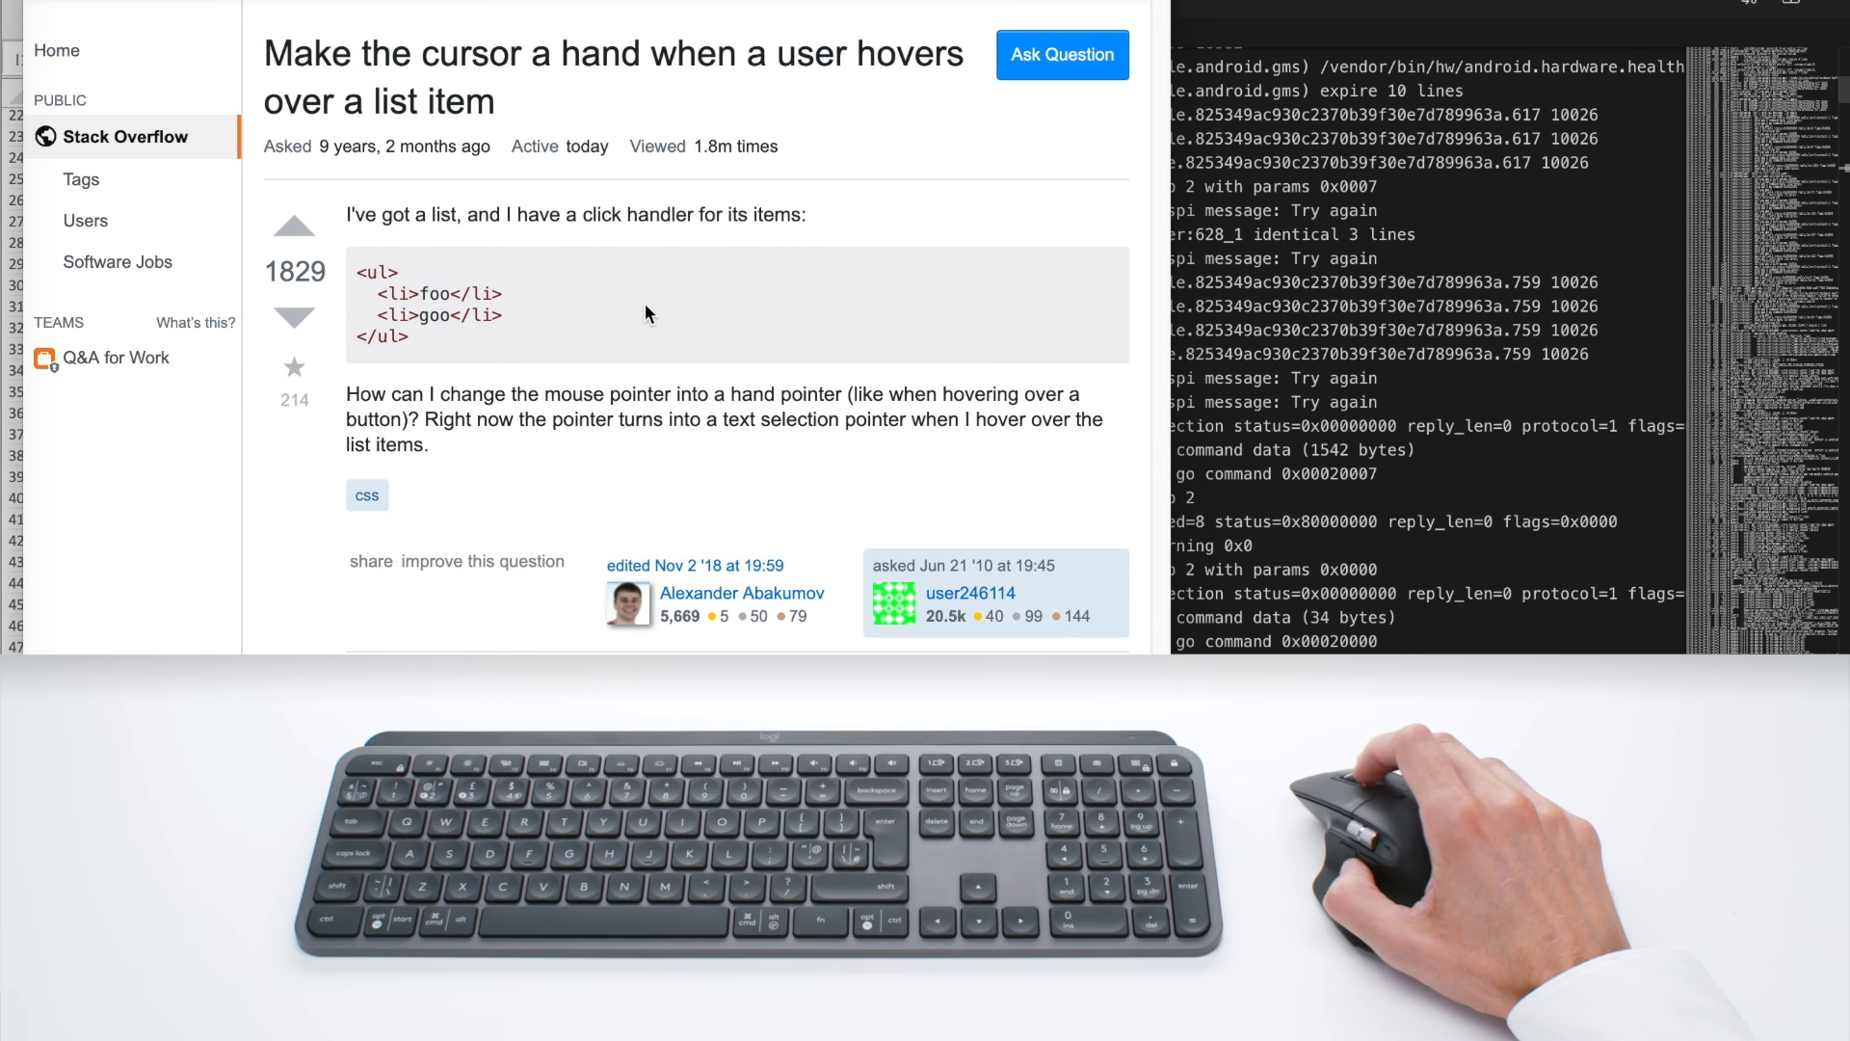
Scroll through the answers on the Stack Overflow cursor: pointer question page.
scroll("down", 3)
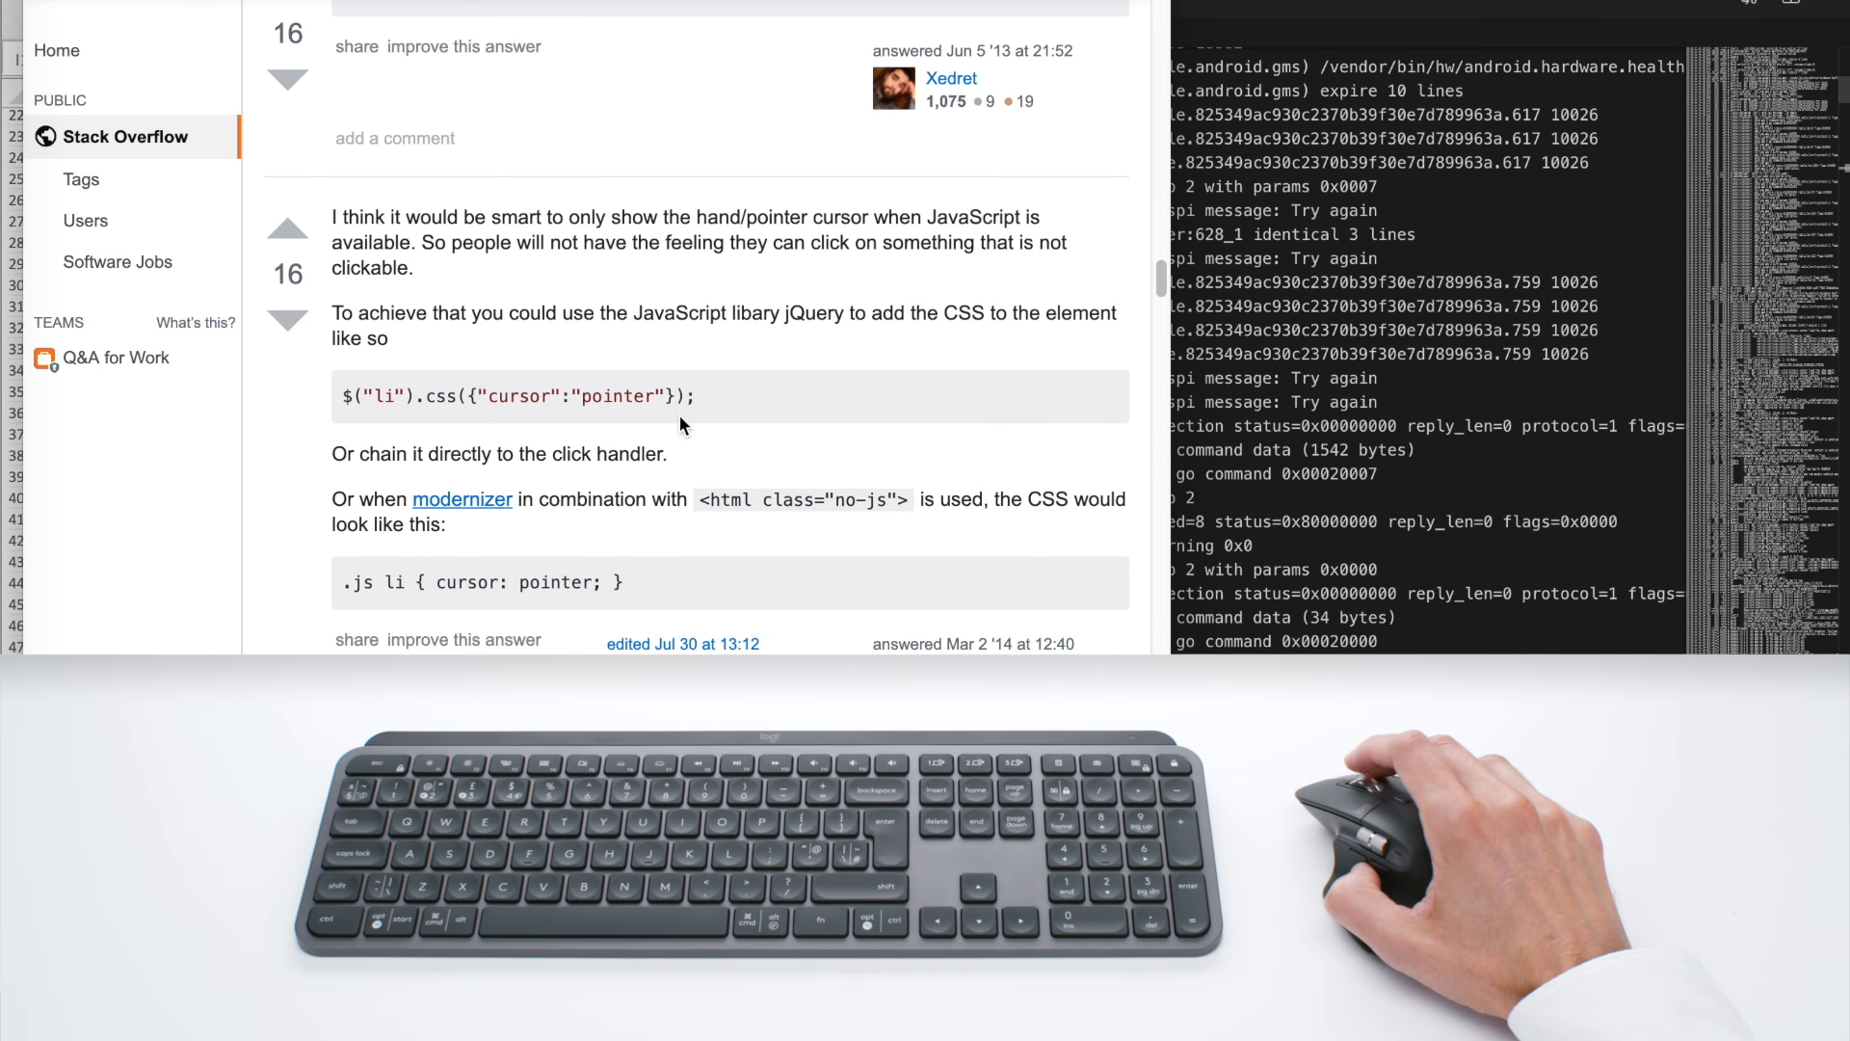
scroll("down", 3)
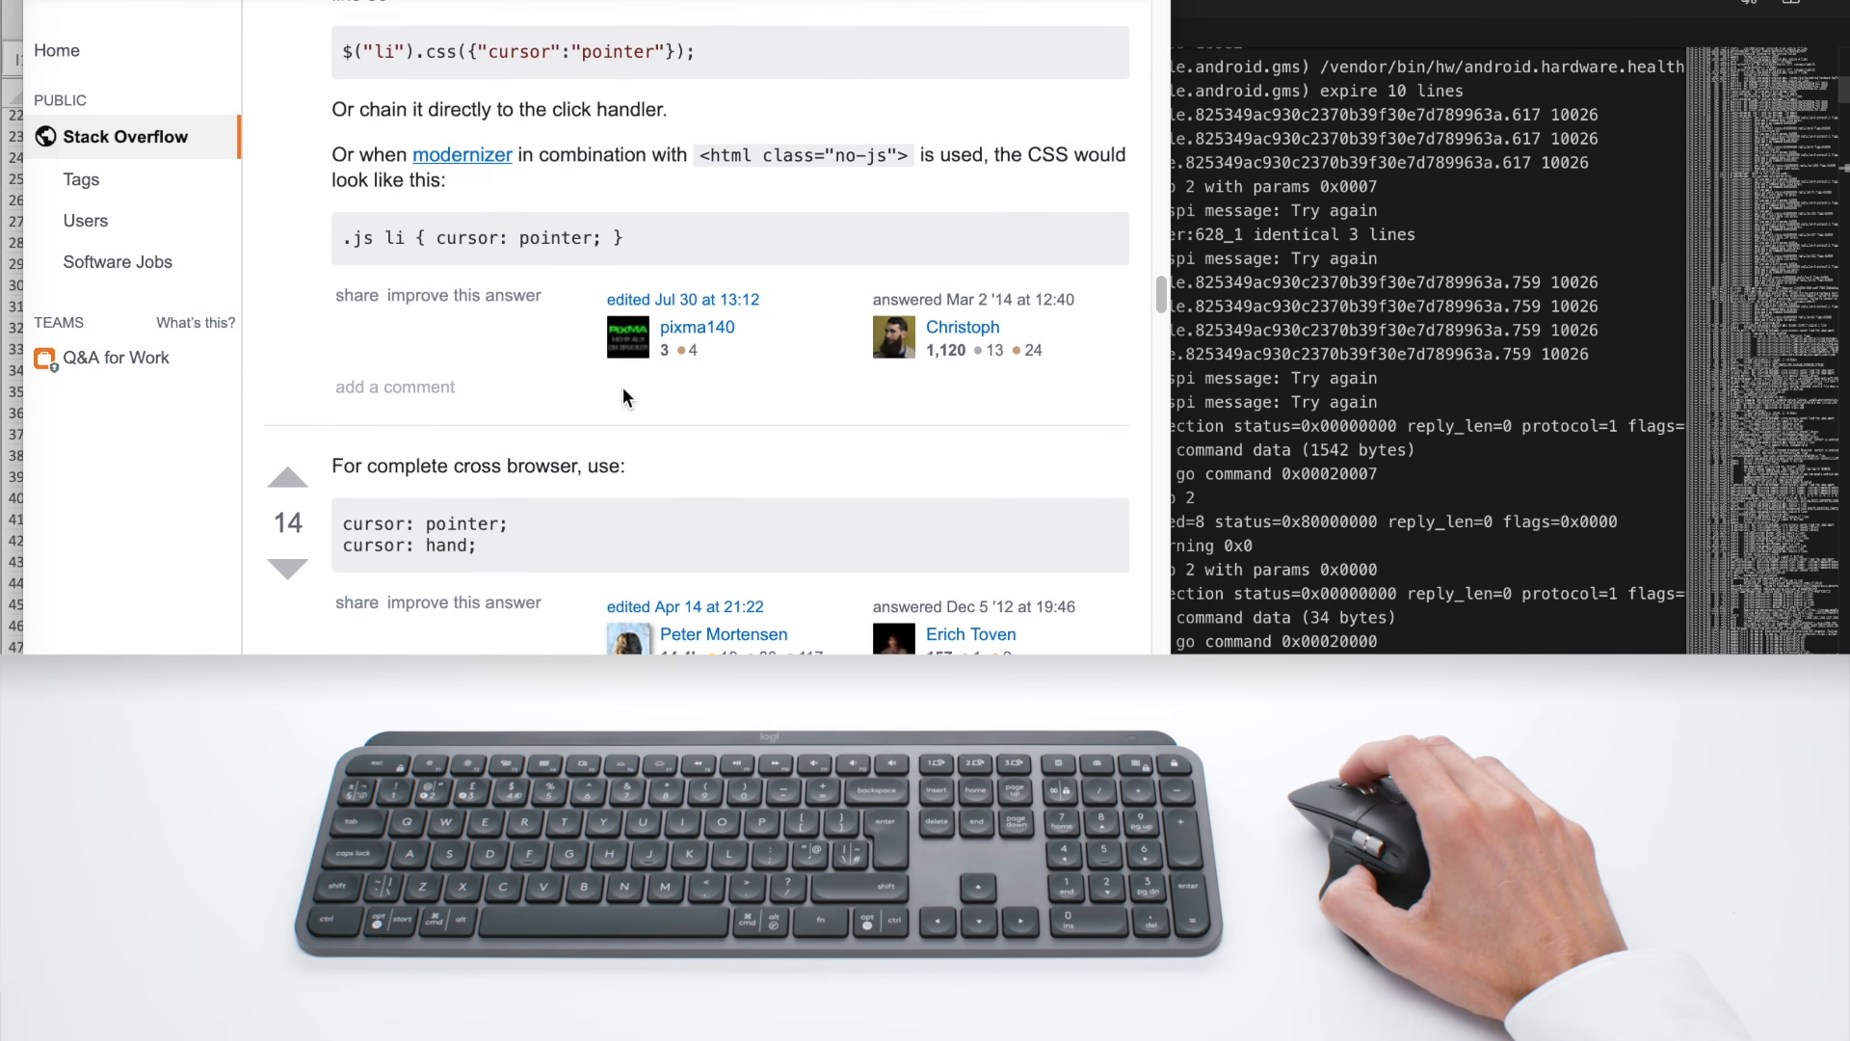
scroll("down", 3)
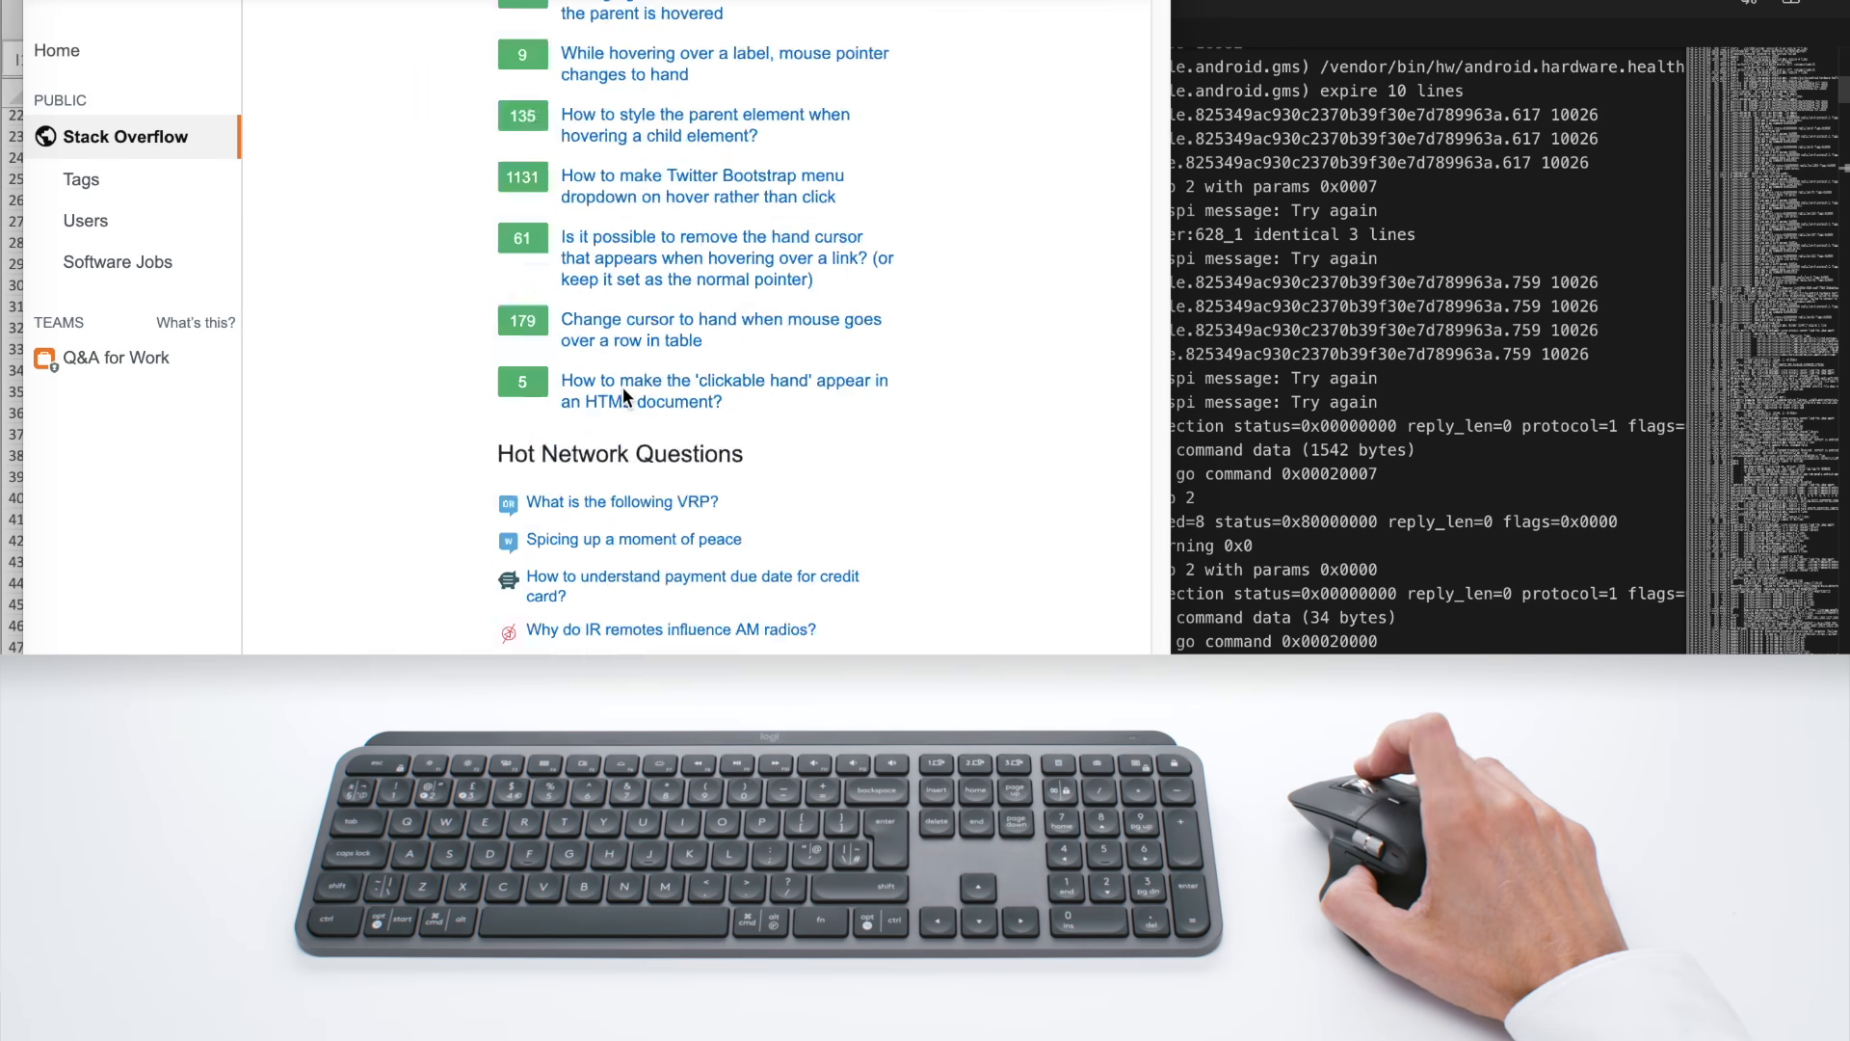
scroll("down", 3)
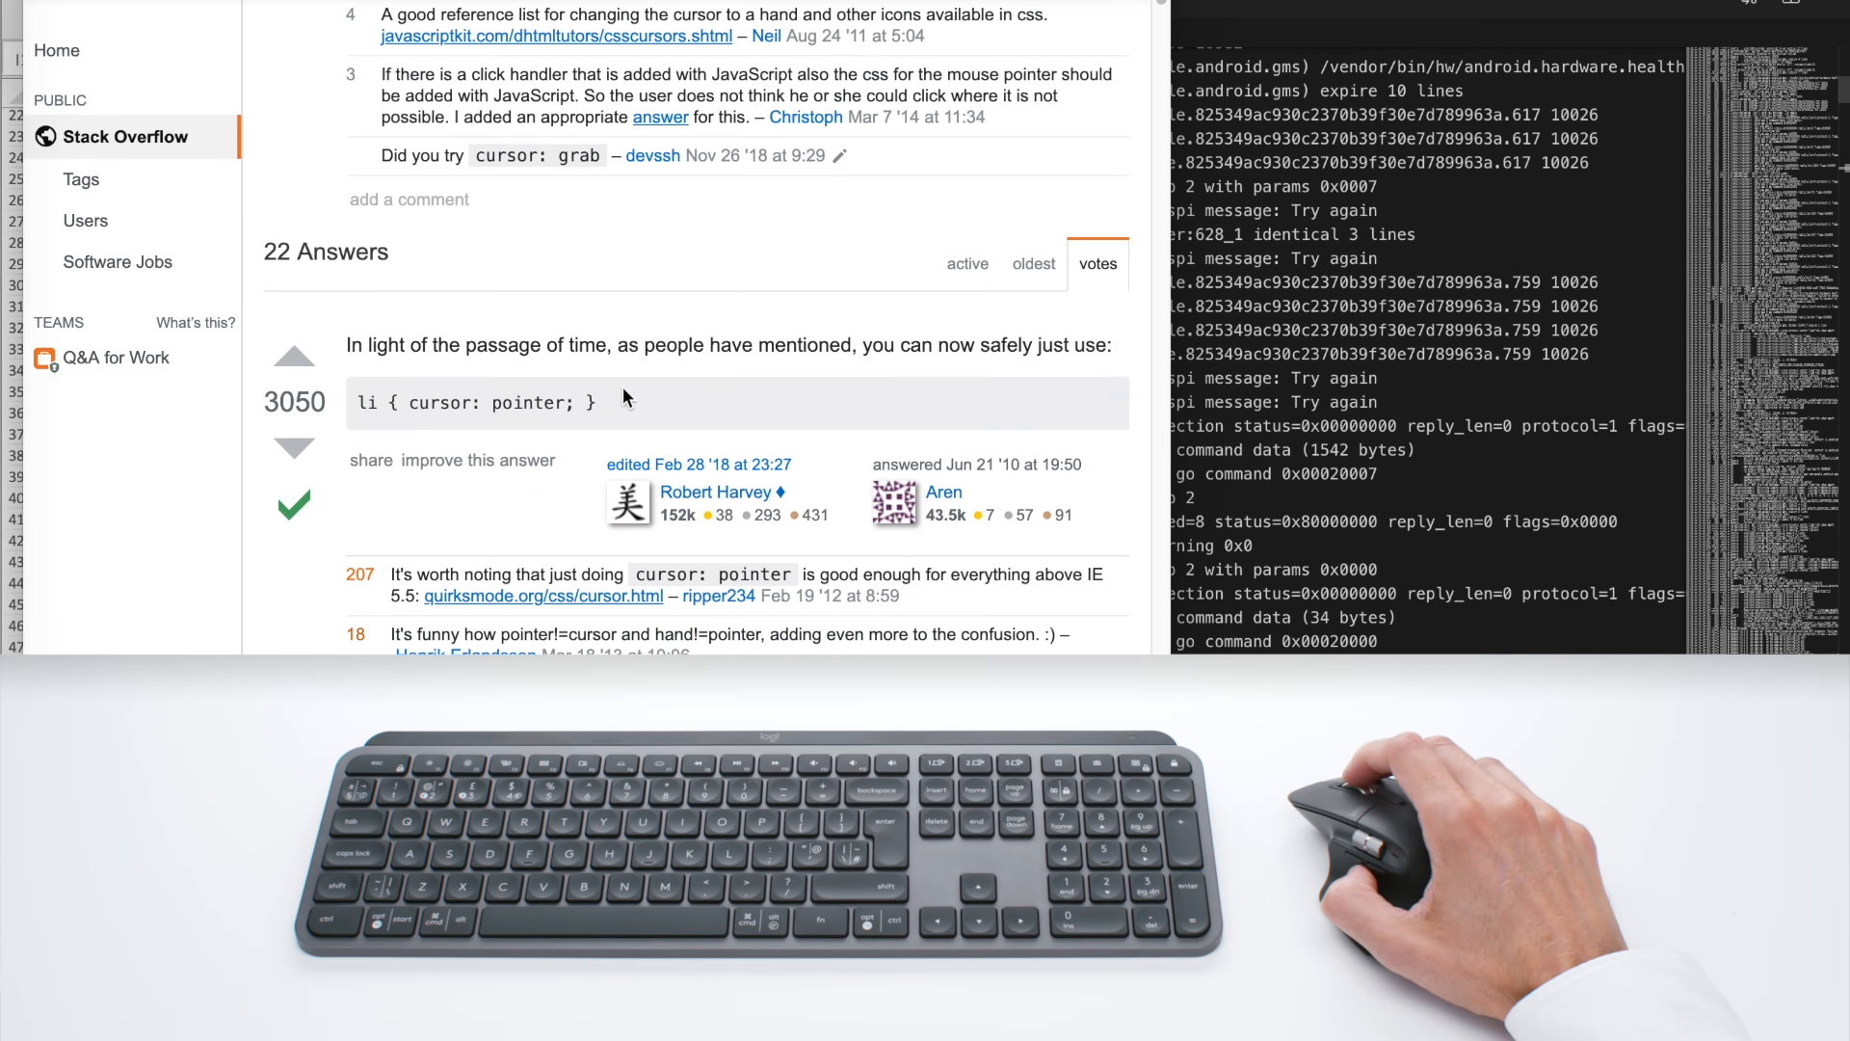
scroll("down", 3)
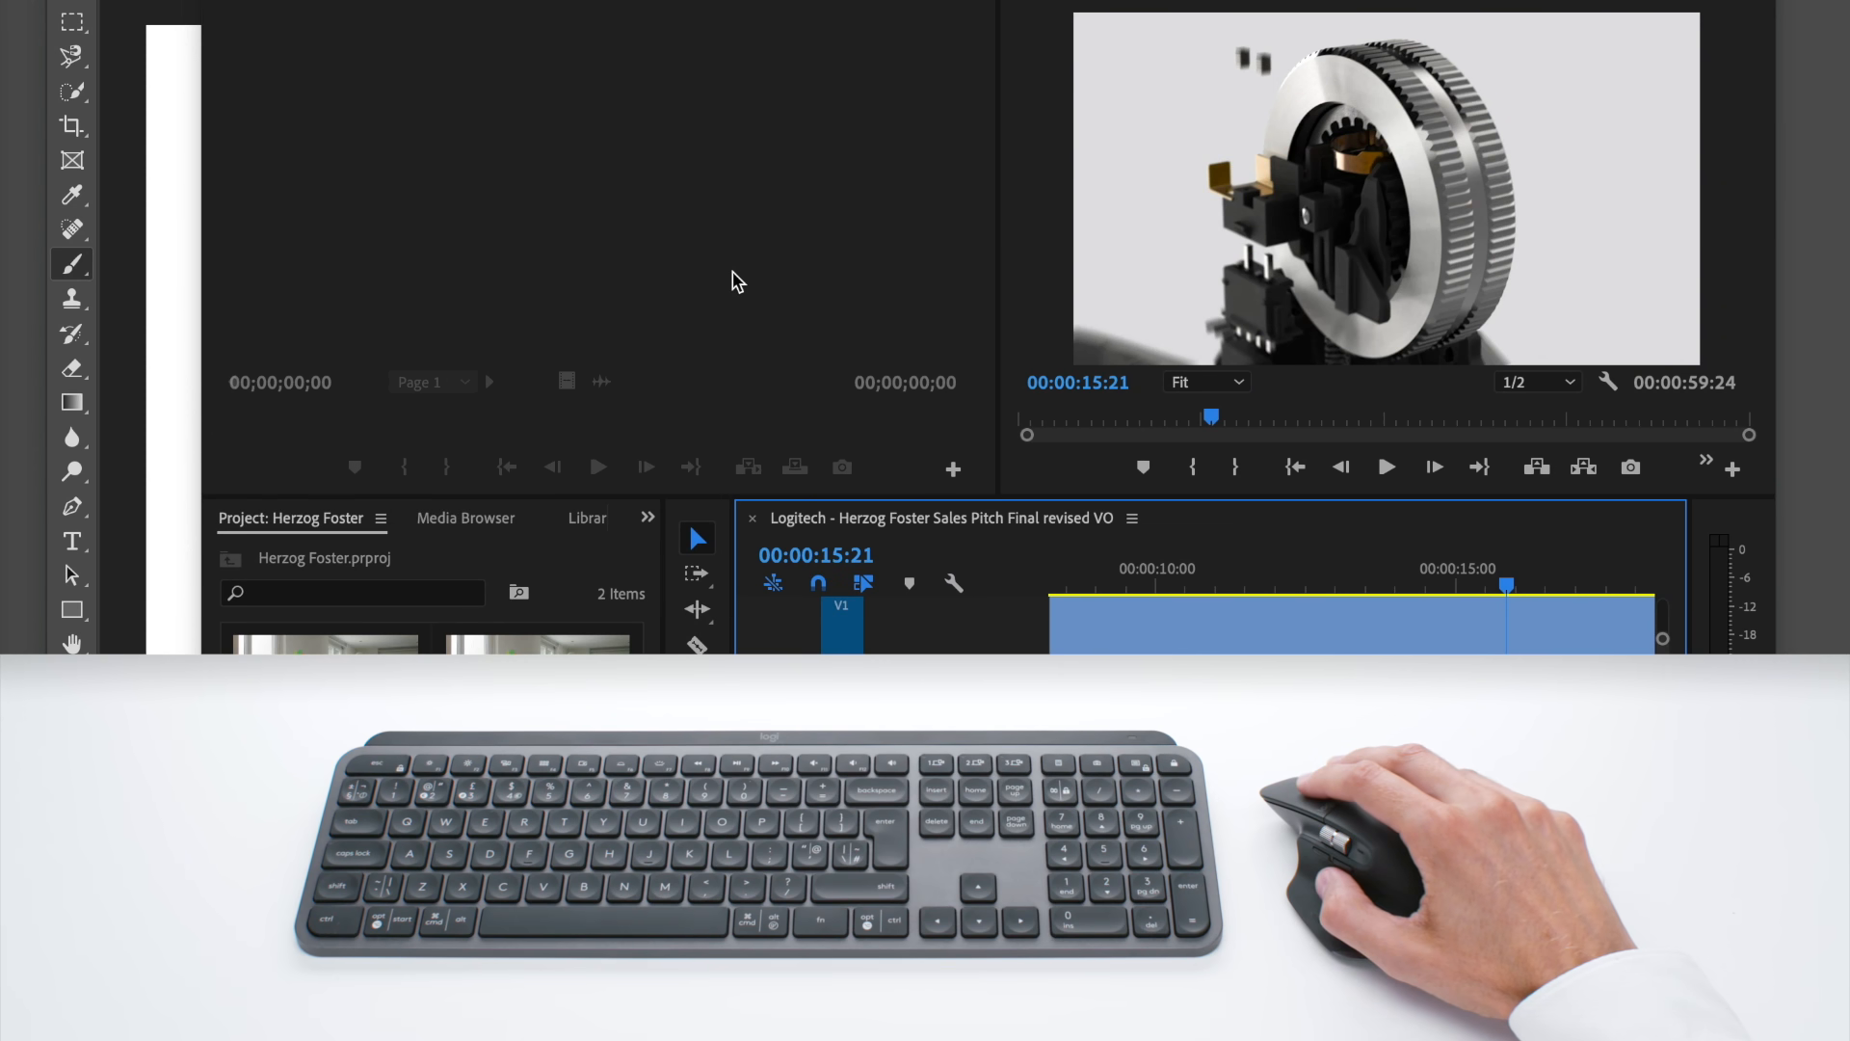
mouse_move(1071, 206)
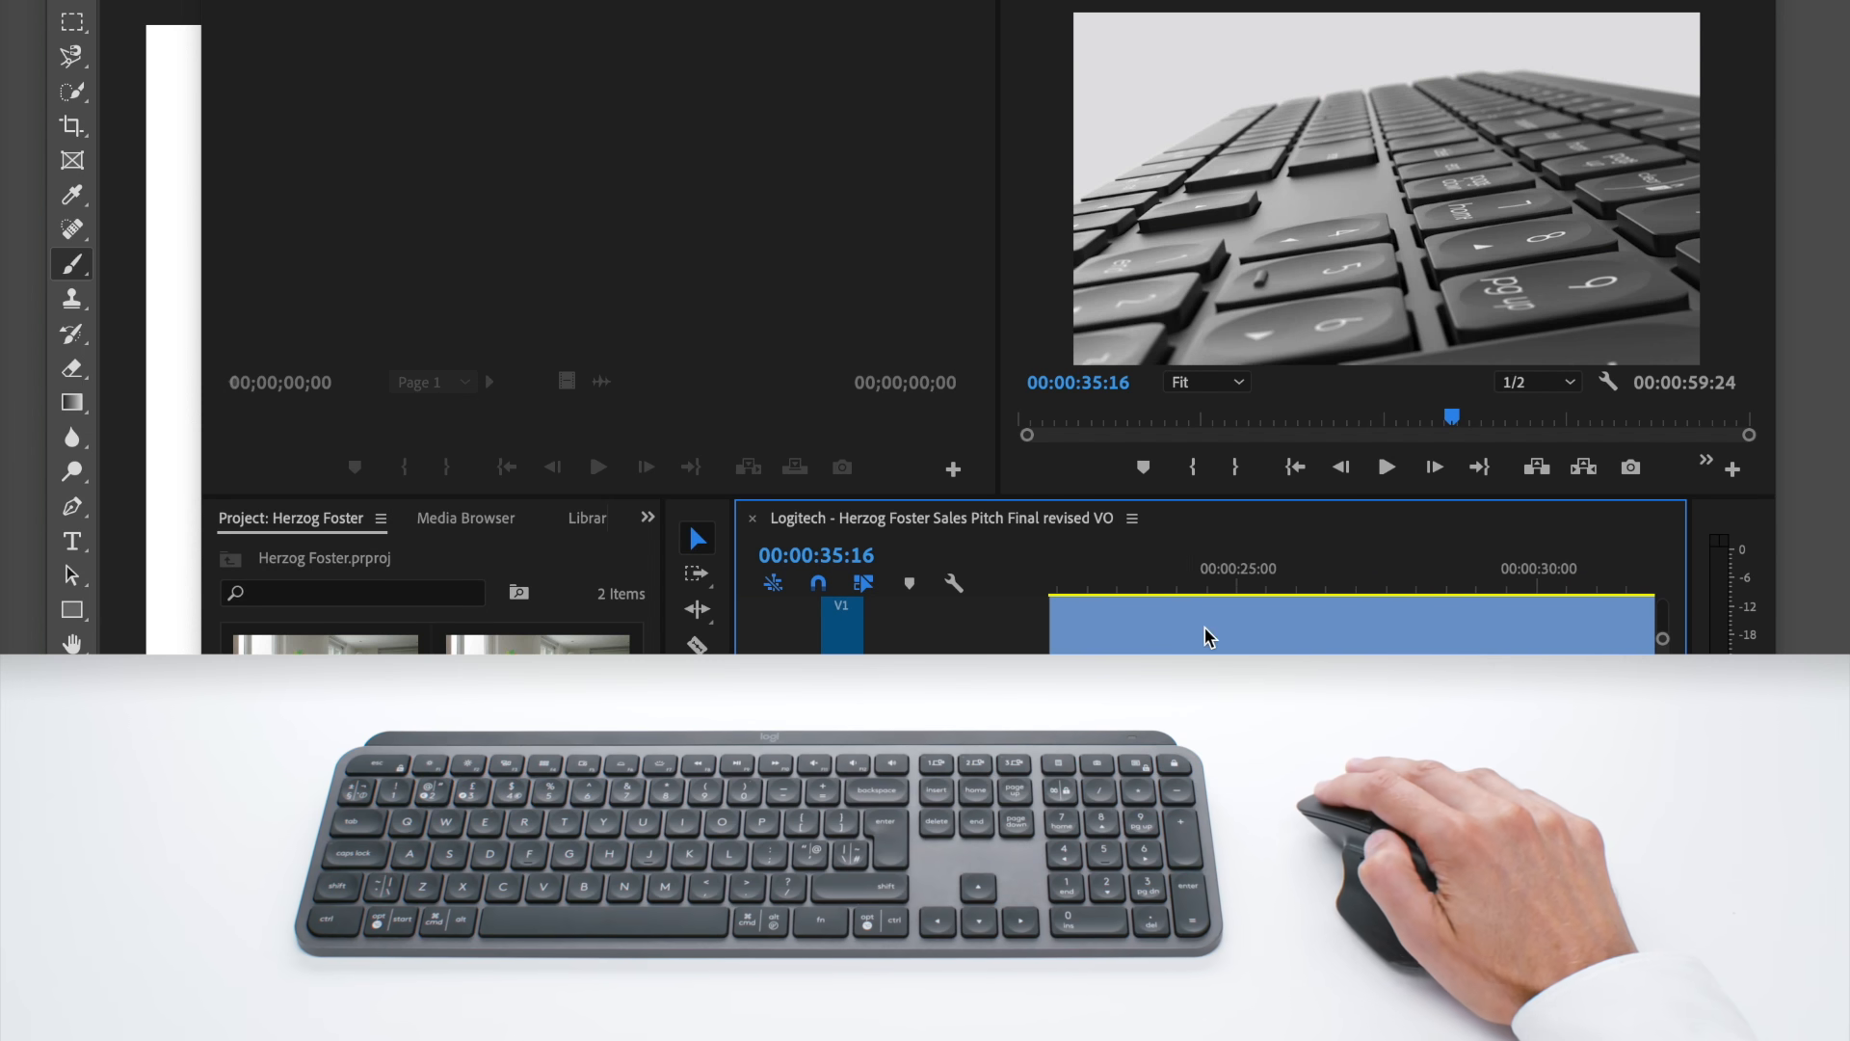
Scrub the sales pitch timeline rightward to about 00:00:35:16.
scroll("right", 3)
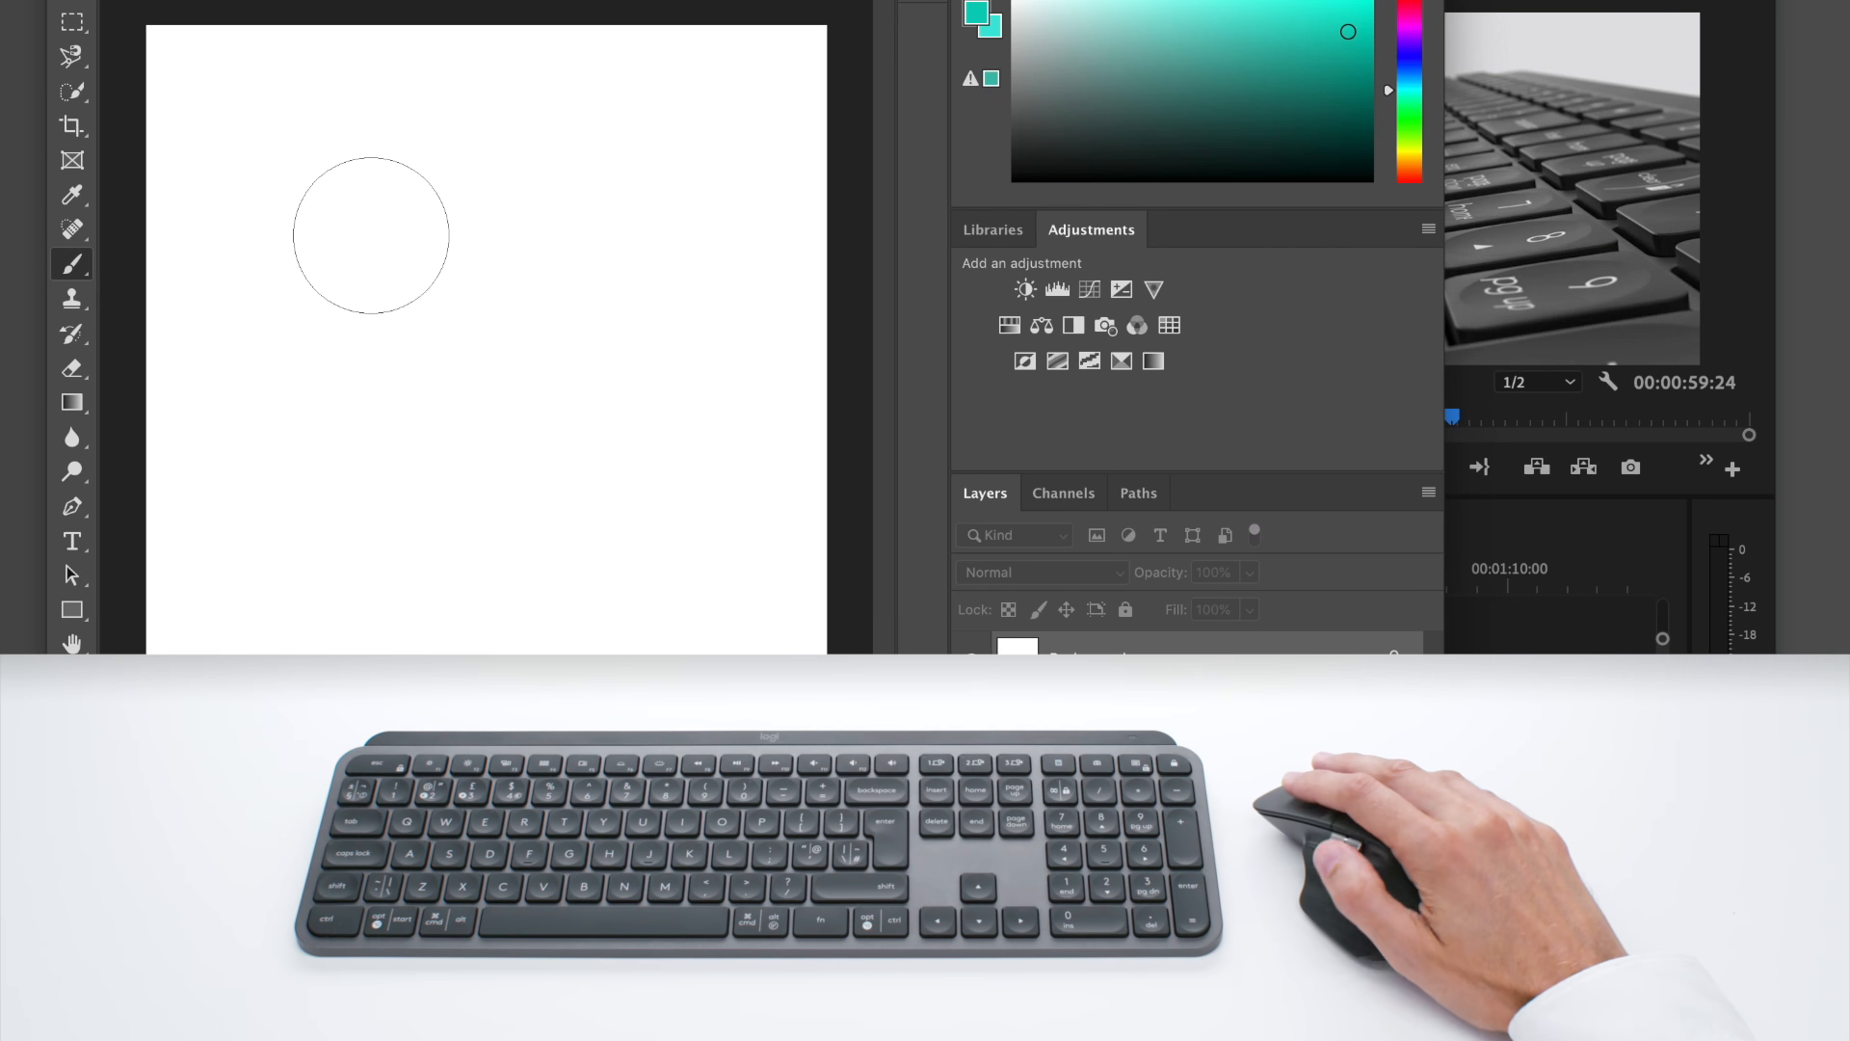
Paint teal face circles and a curved smile stroke on the white canvas with the Brush.
left_click(567, 235)
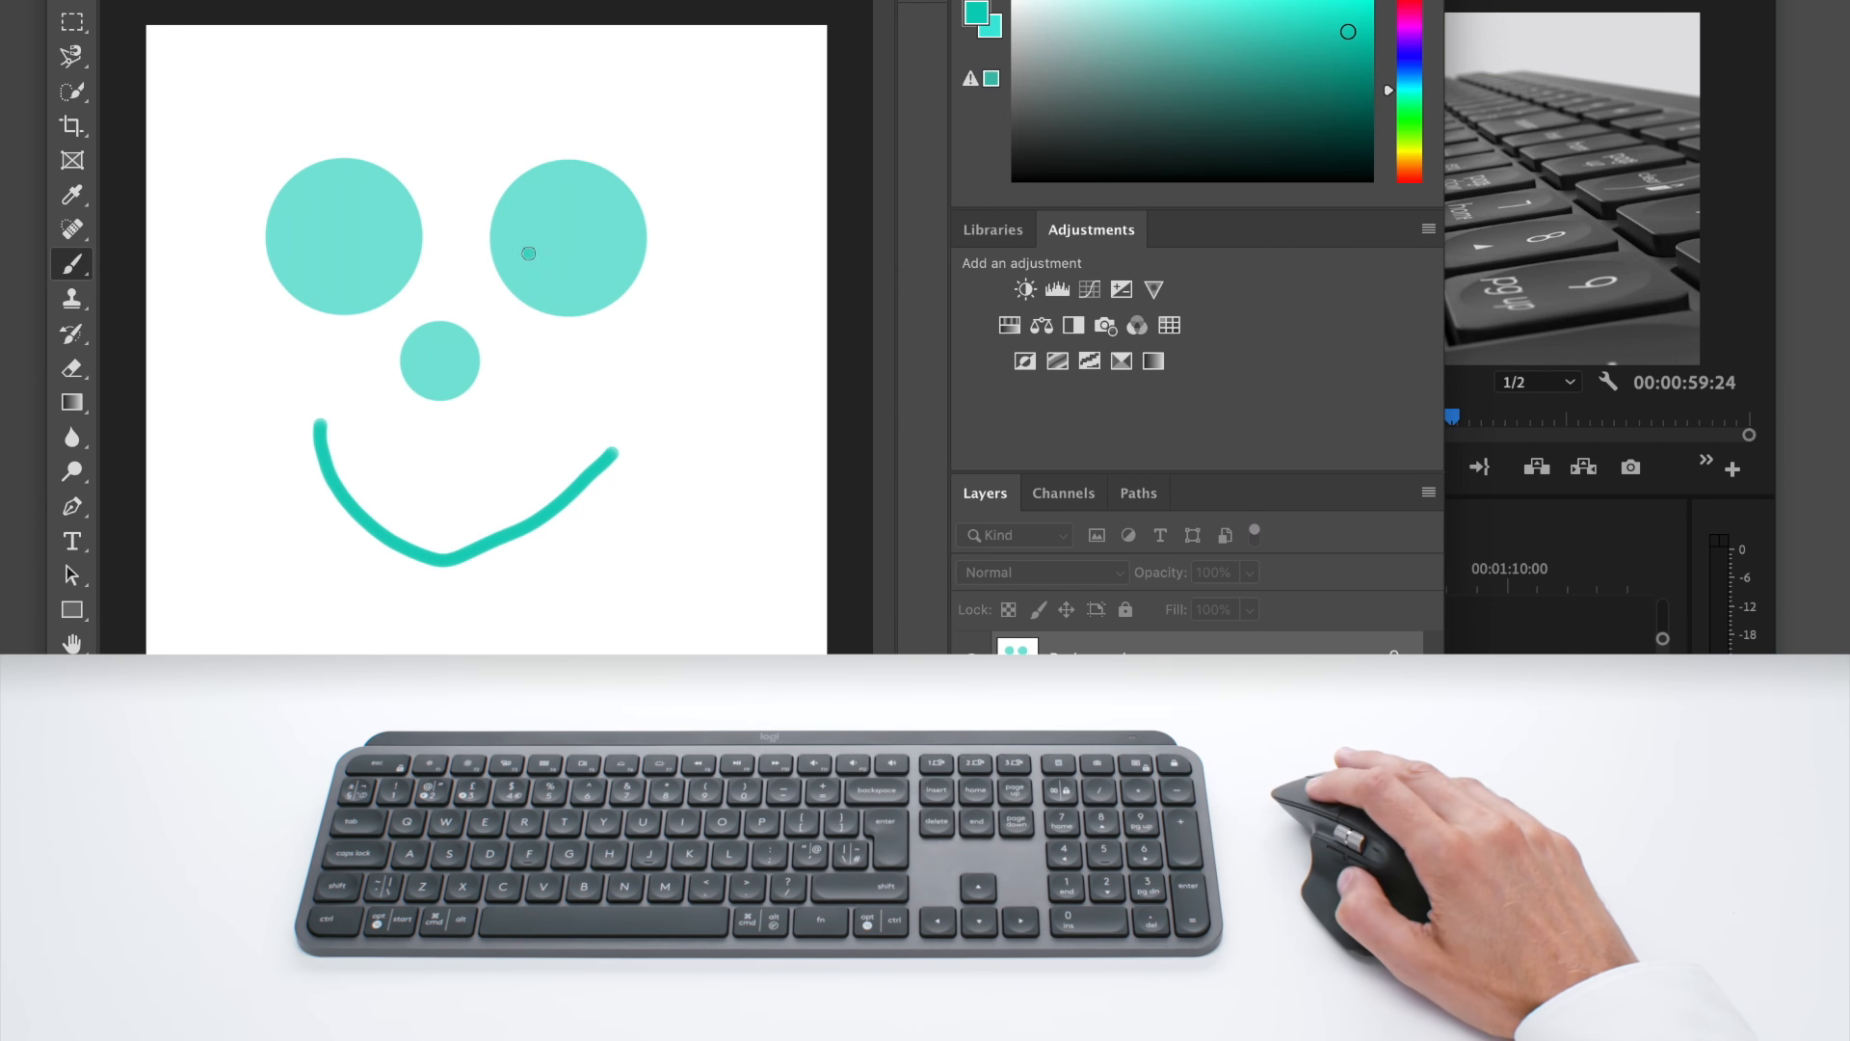
left_click_drag(528, 255, 555, 230)
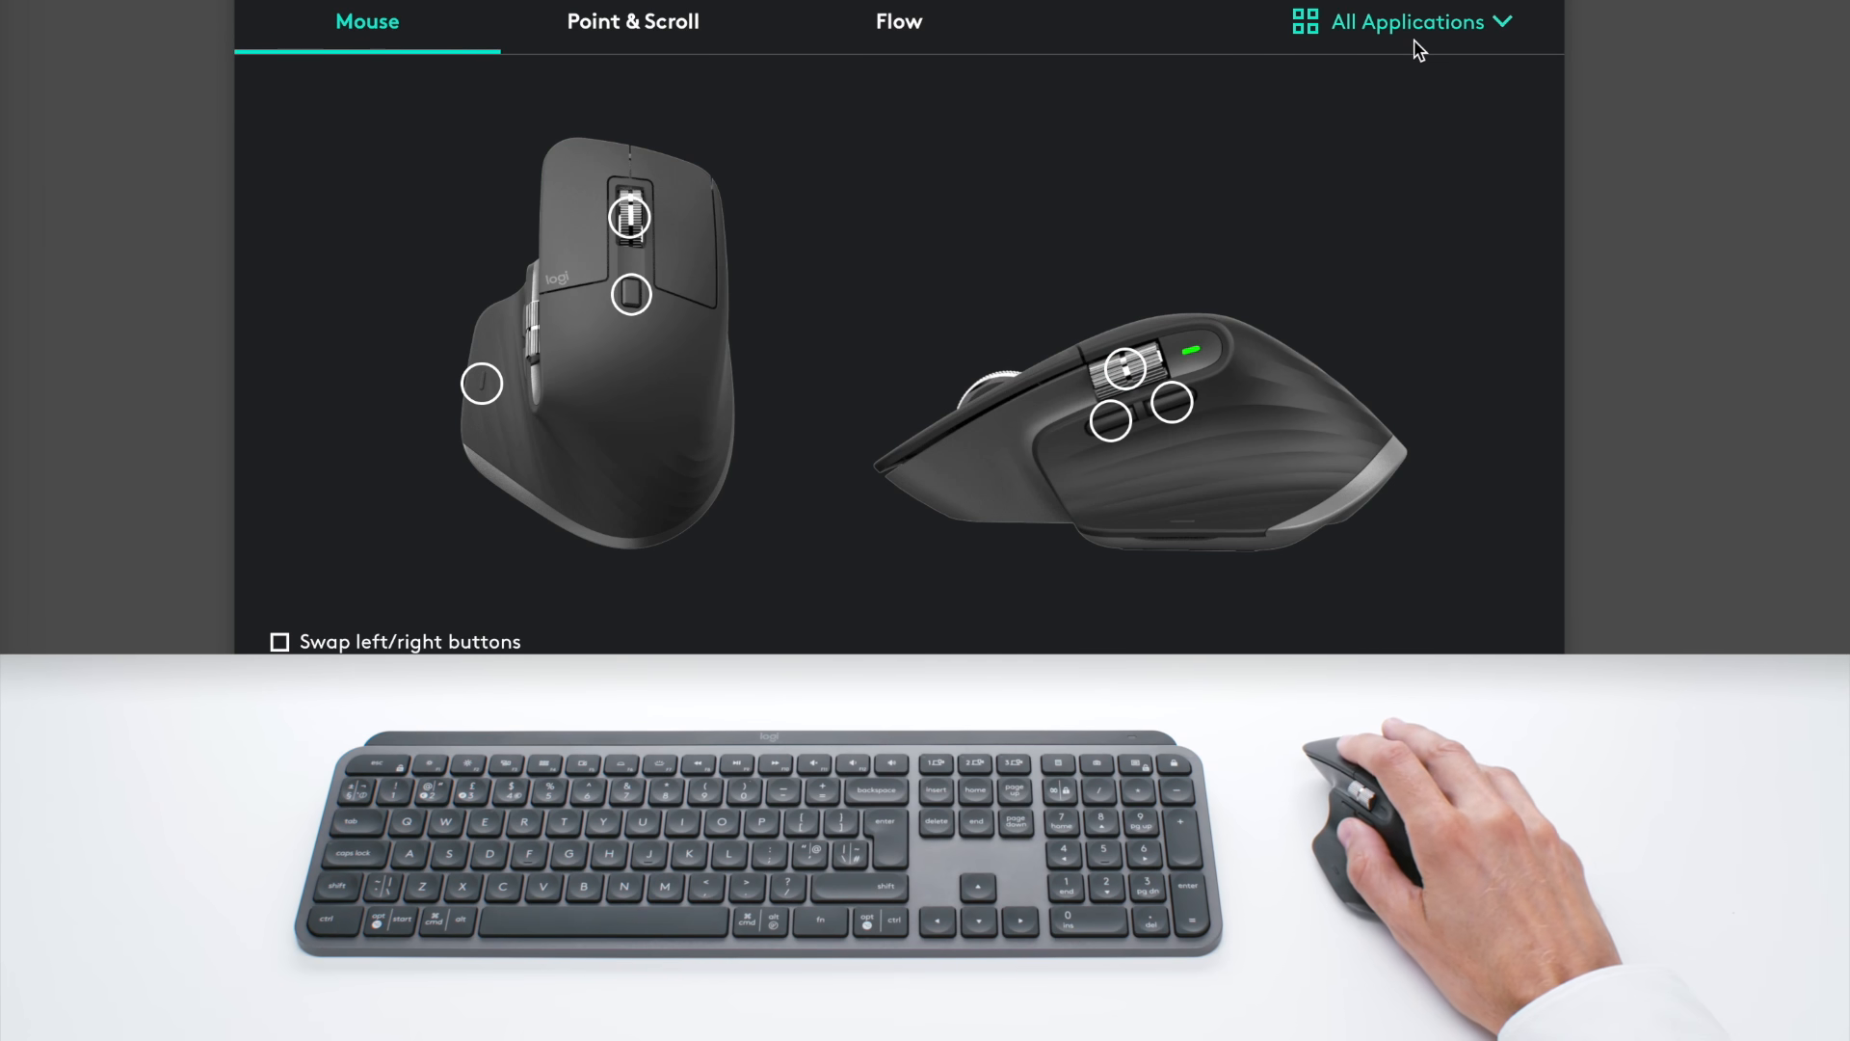
Choose Microsoft PowerPoint from the applications list for app-specific mouse settings.
left_click(1403, 21)
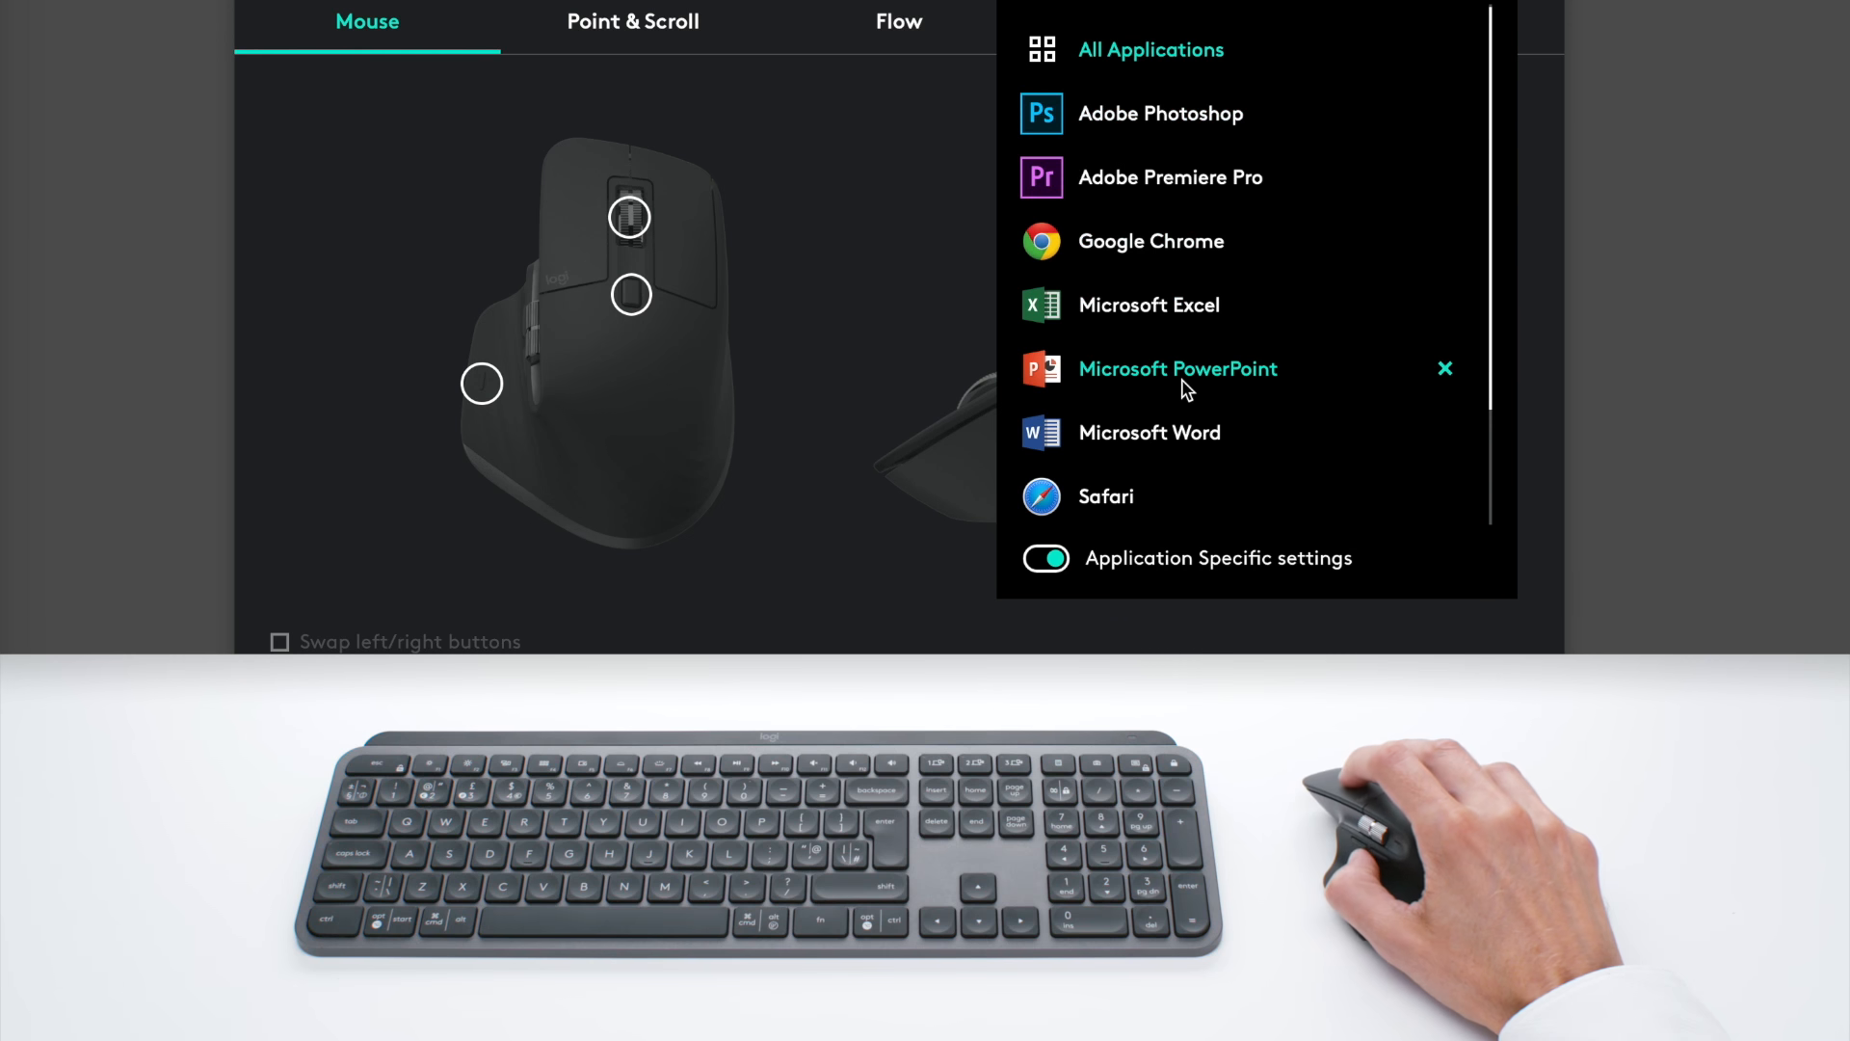
left_click(1177, 368)
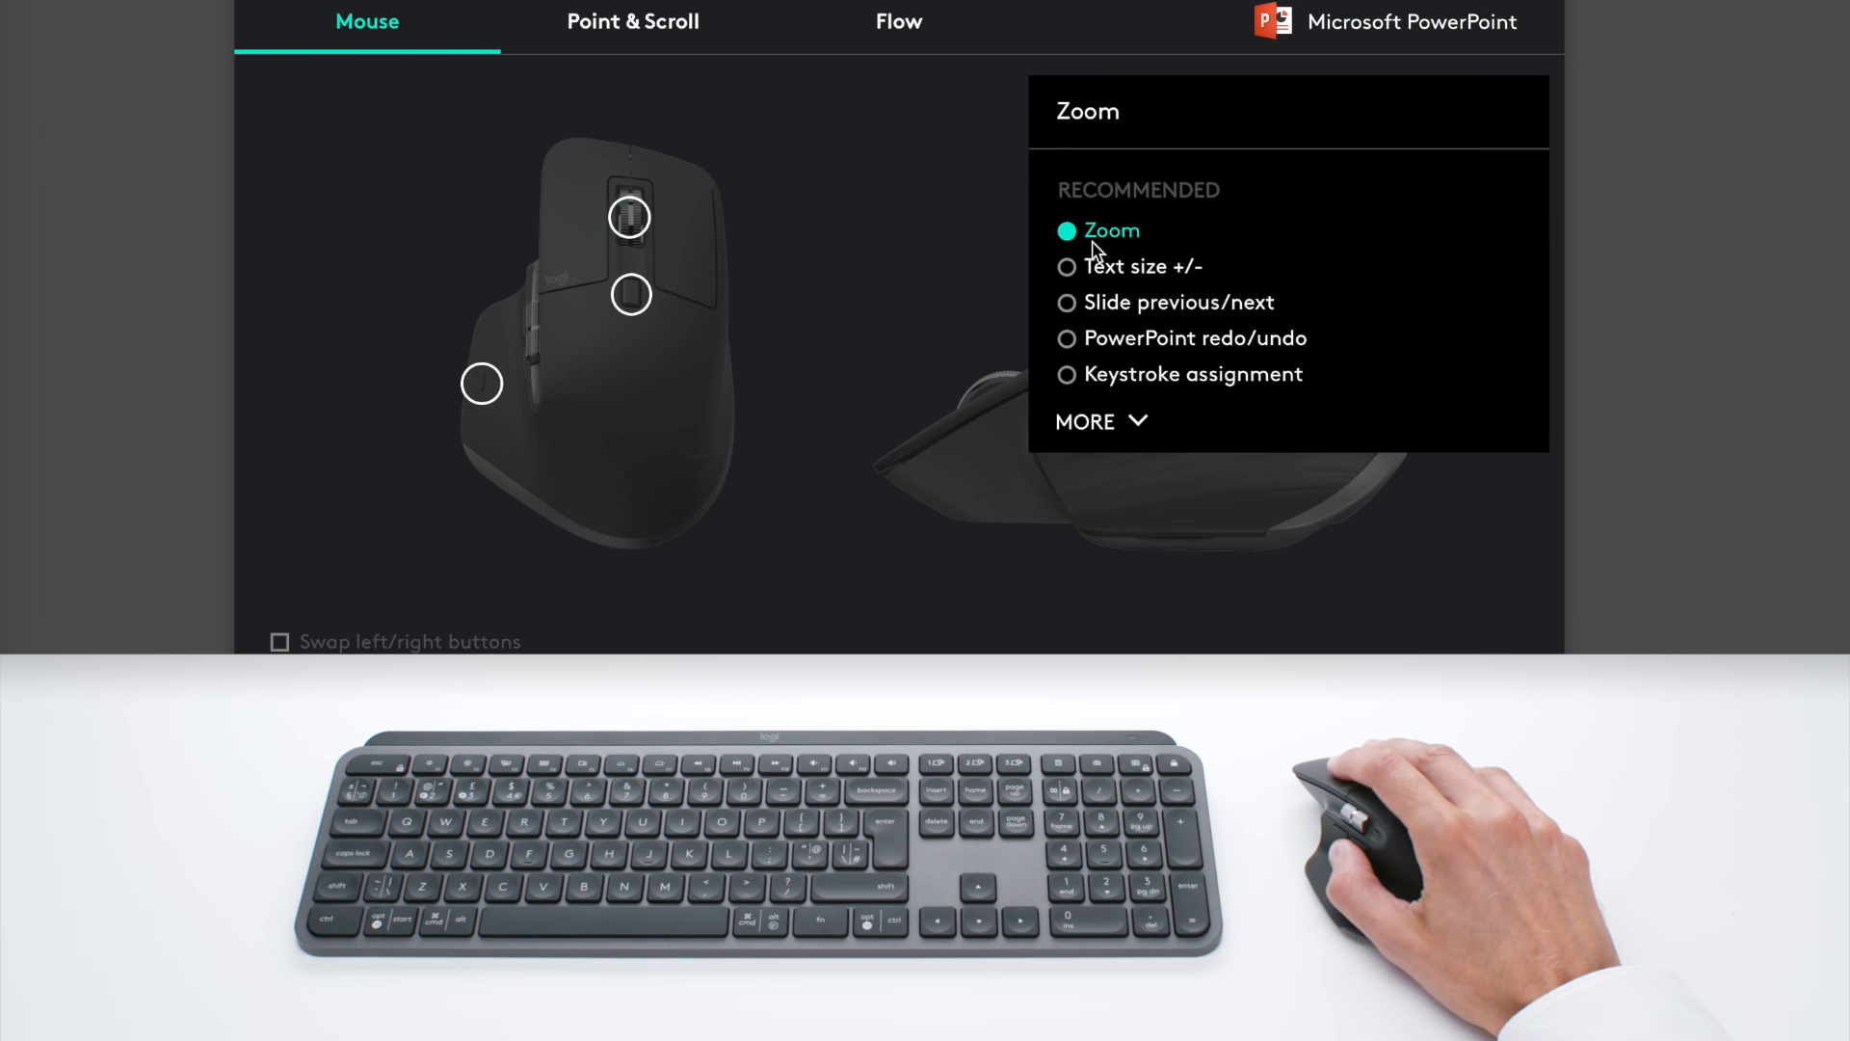
mouse_move(1141, 266)
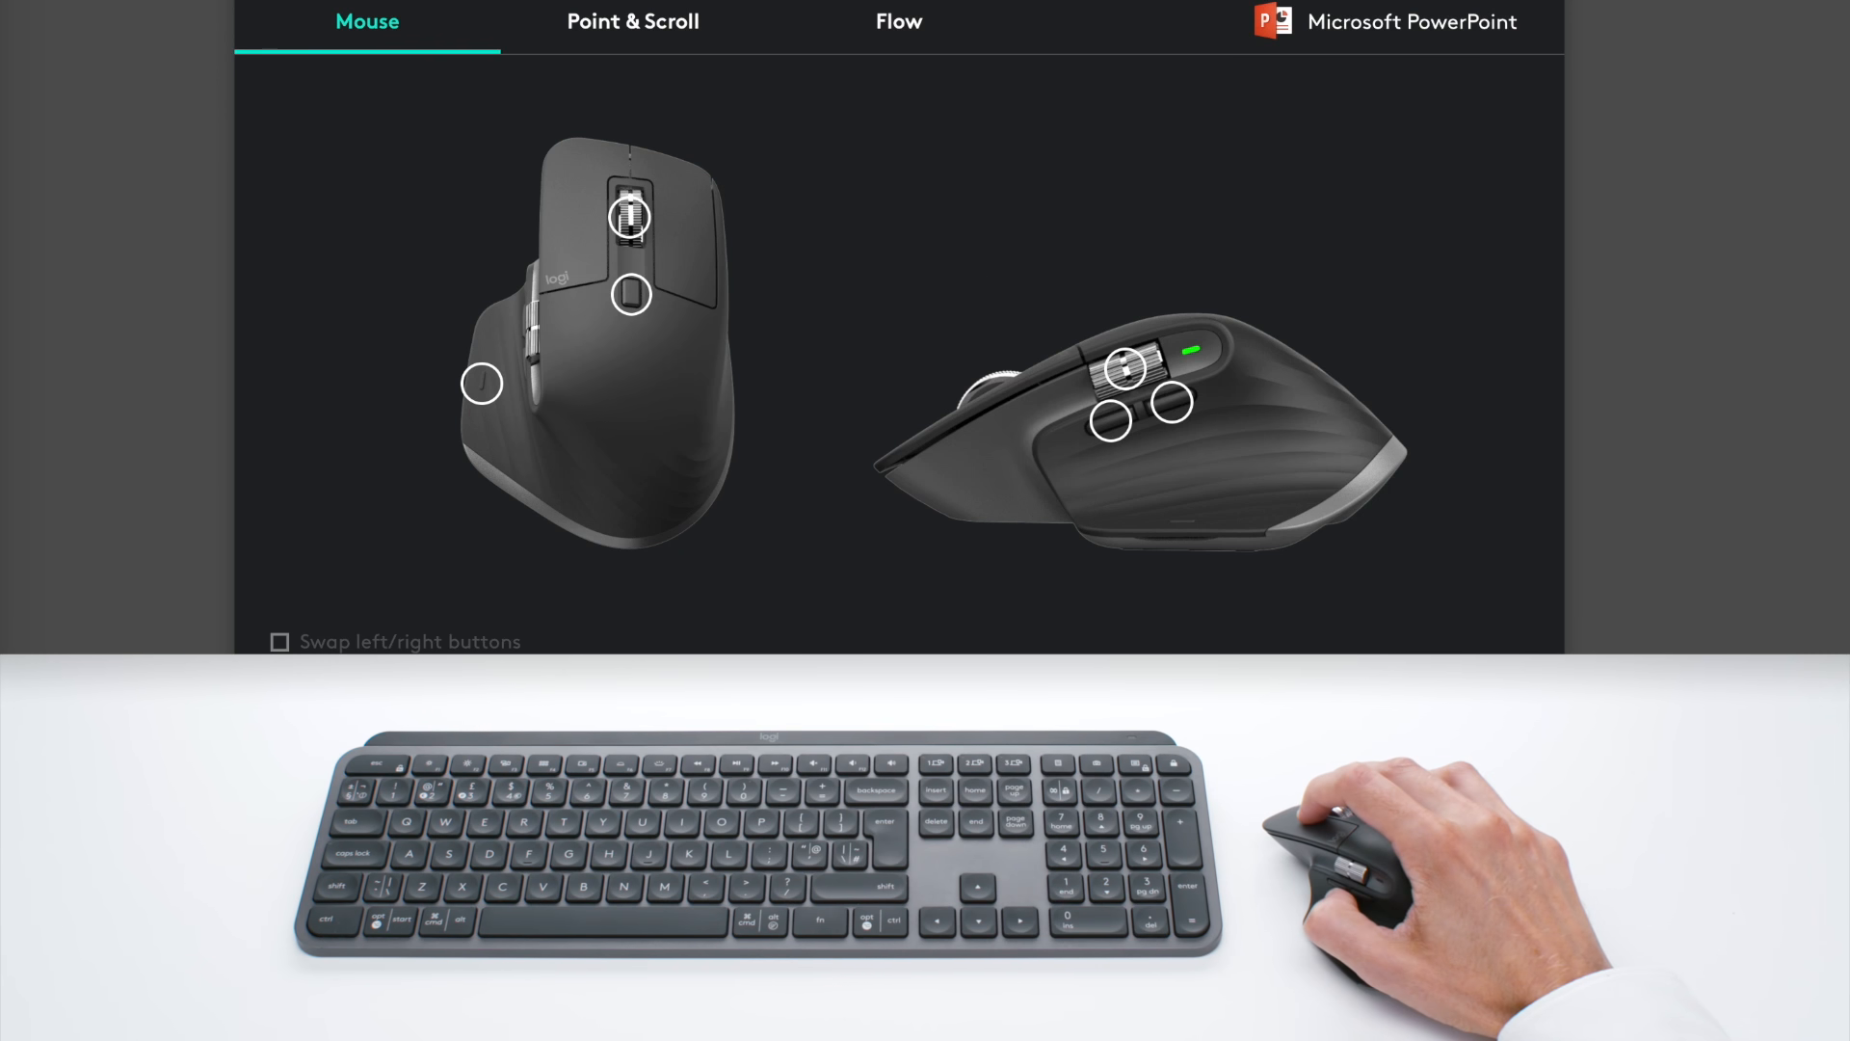
Switch to the Keyboard view and check the Screen capture key's function.
left_click(1104, 21)
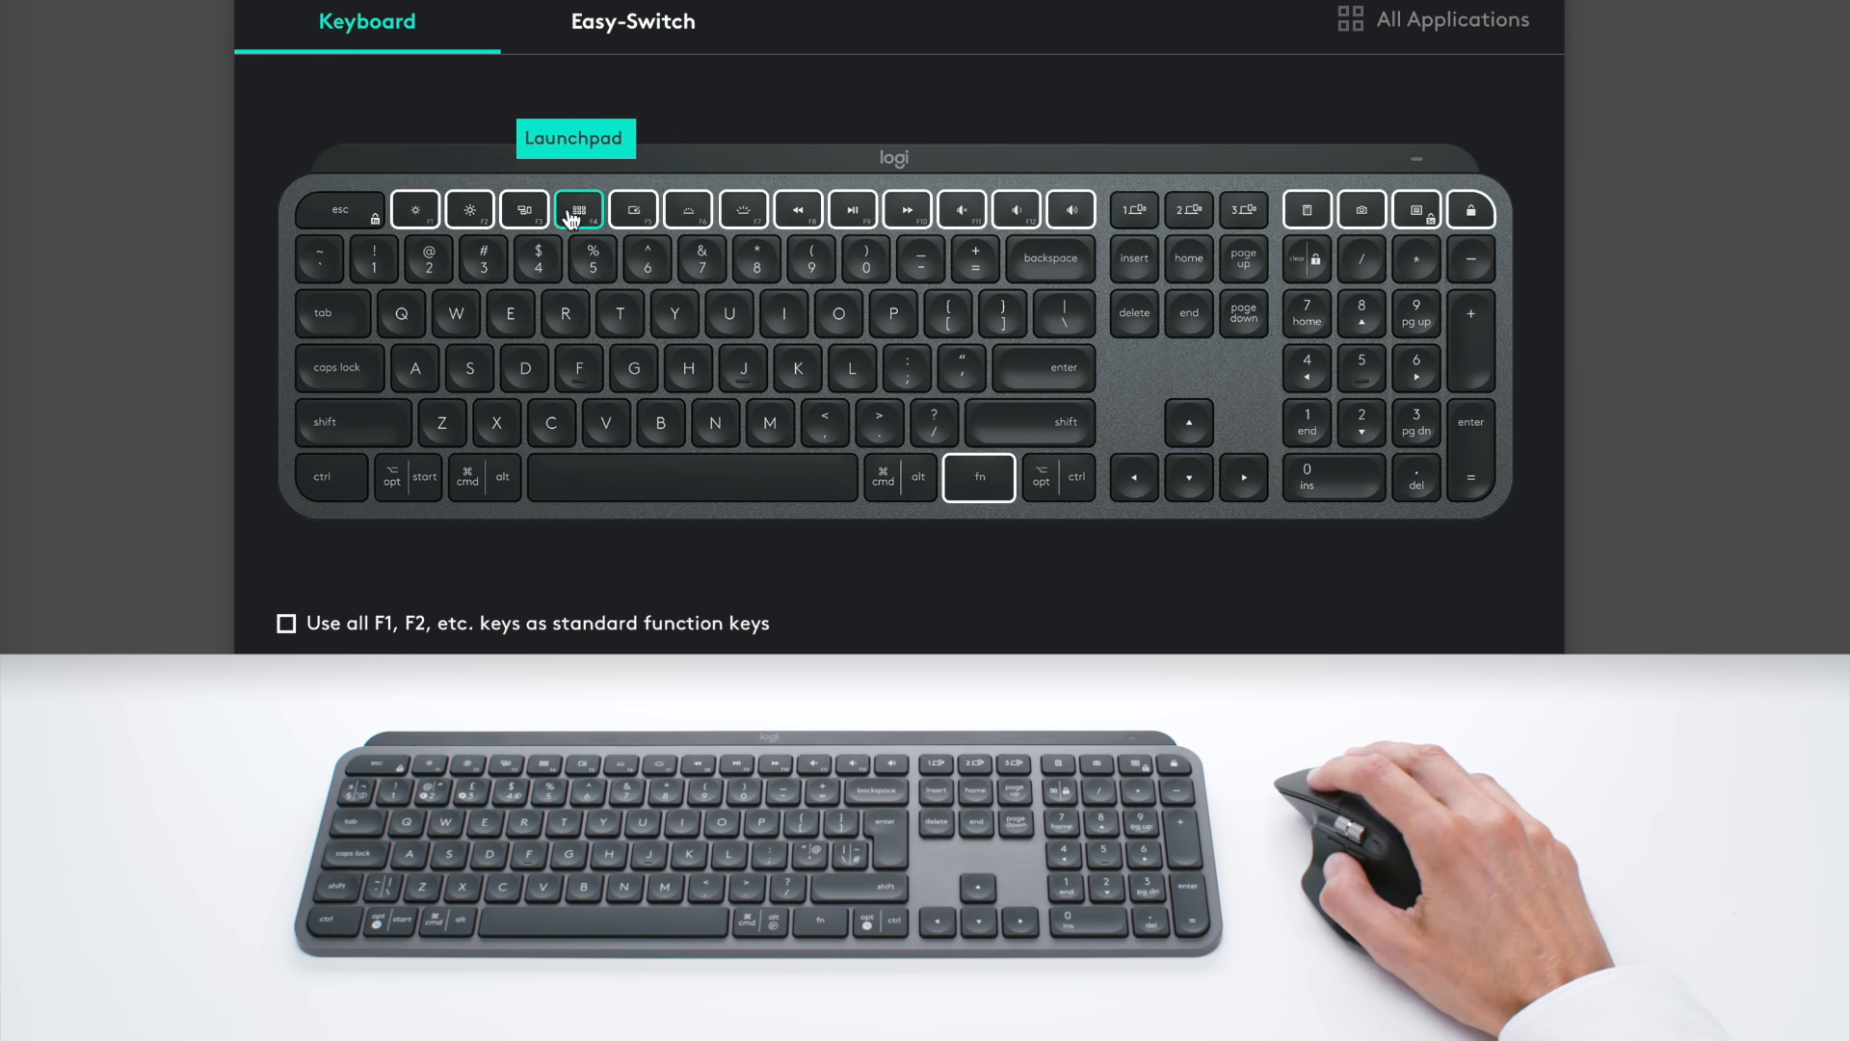
mouse_move(1050, 222)
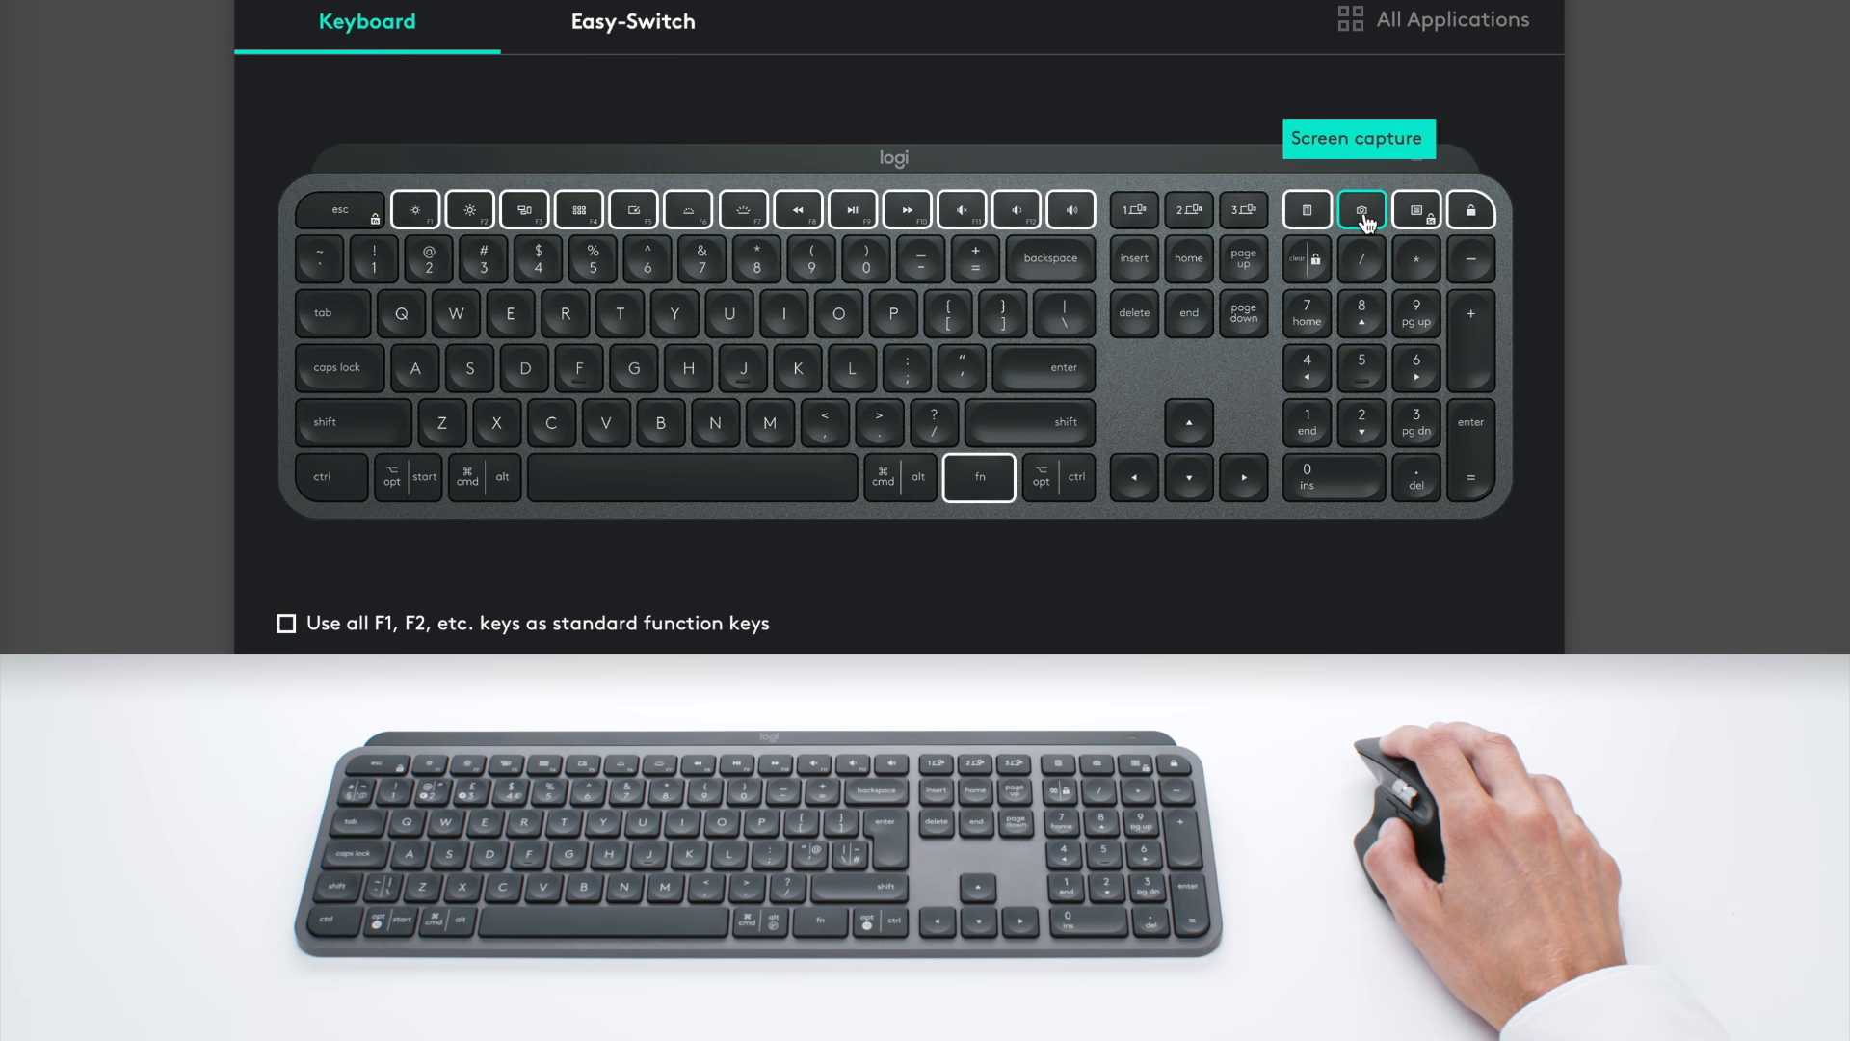
left_click(1361, 208)
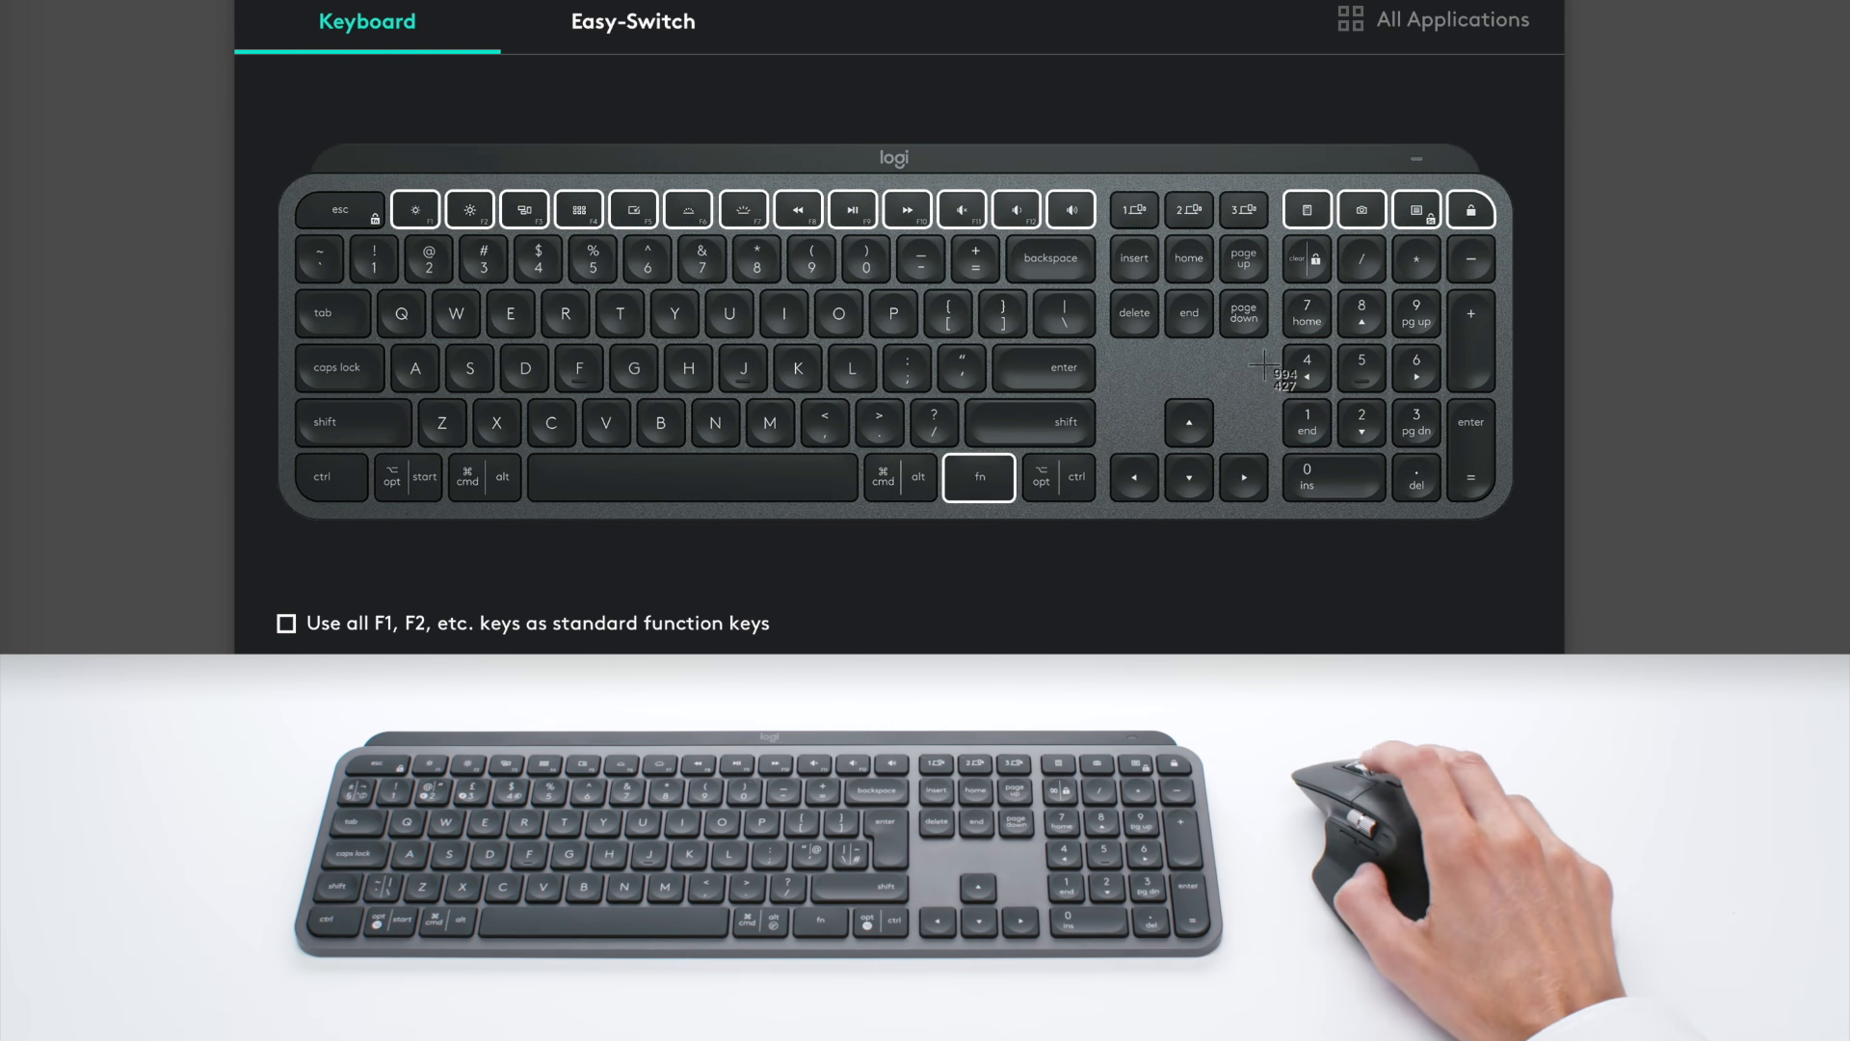
mouse_move(249, 112)
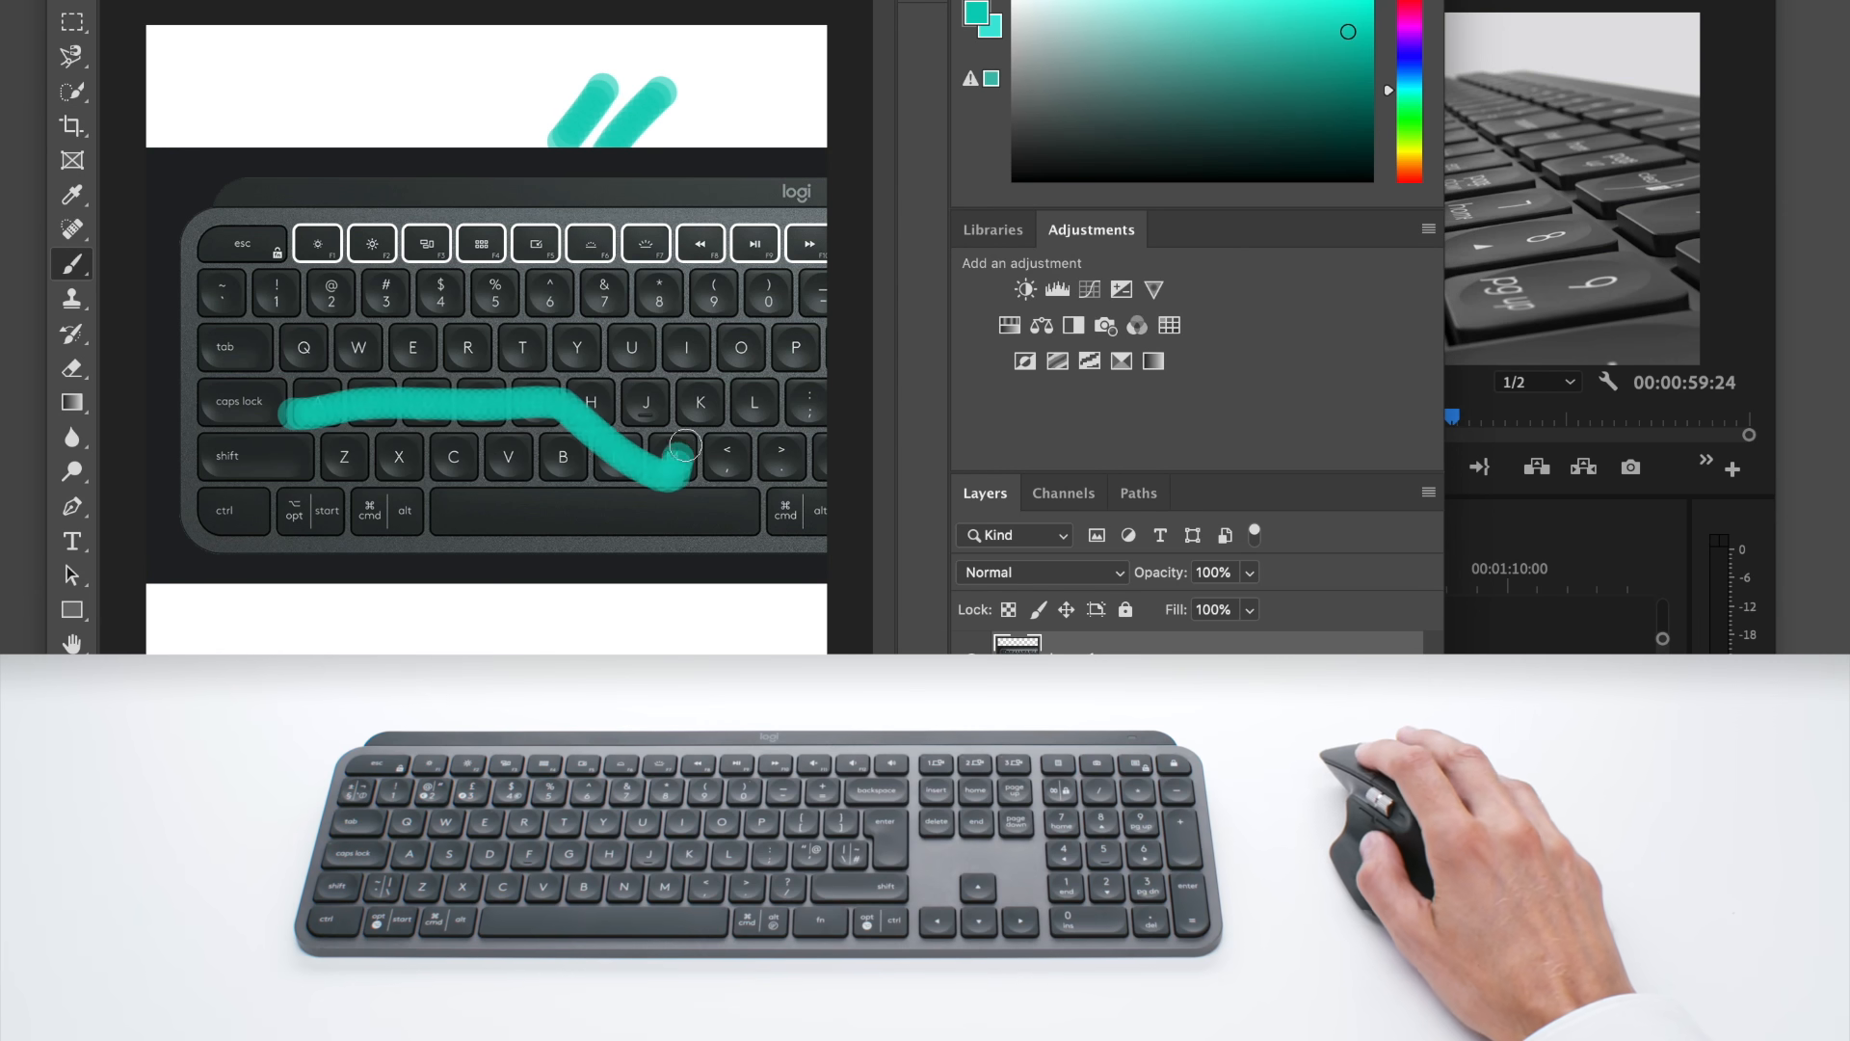
Extend the teal brush stroke upward into a tick over the pasted keyboard image.
left_click_drag(682, 445, 445, 307)
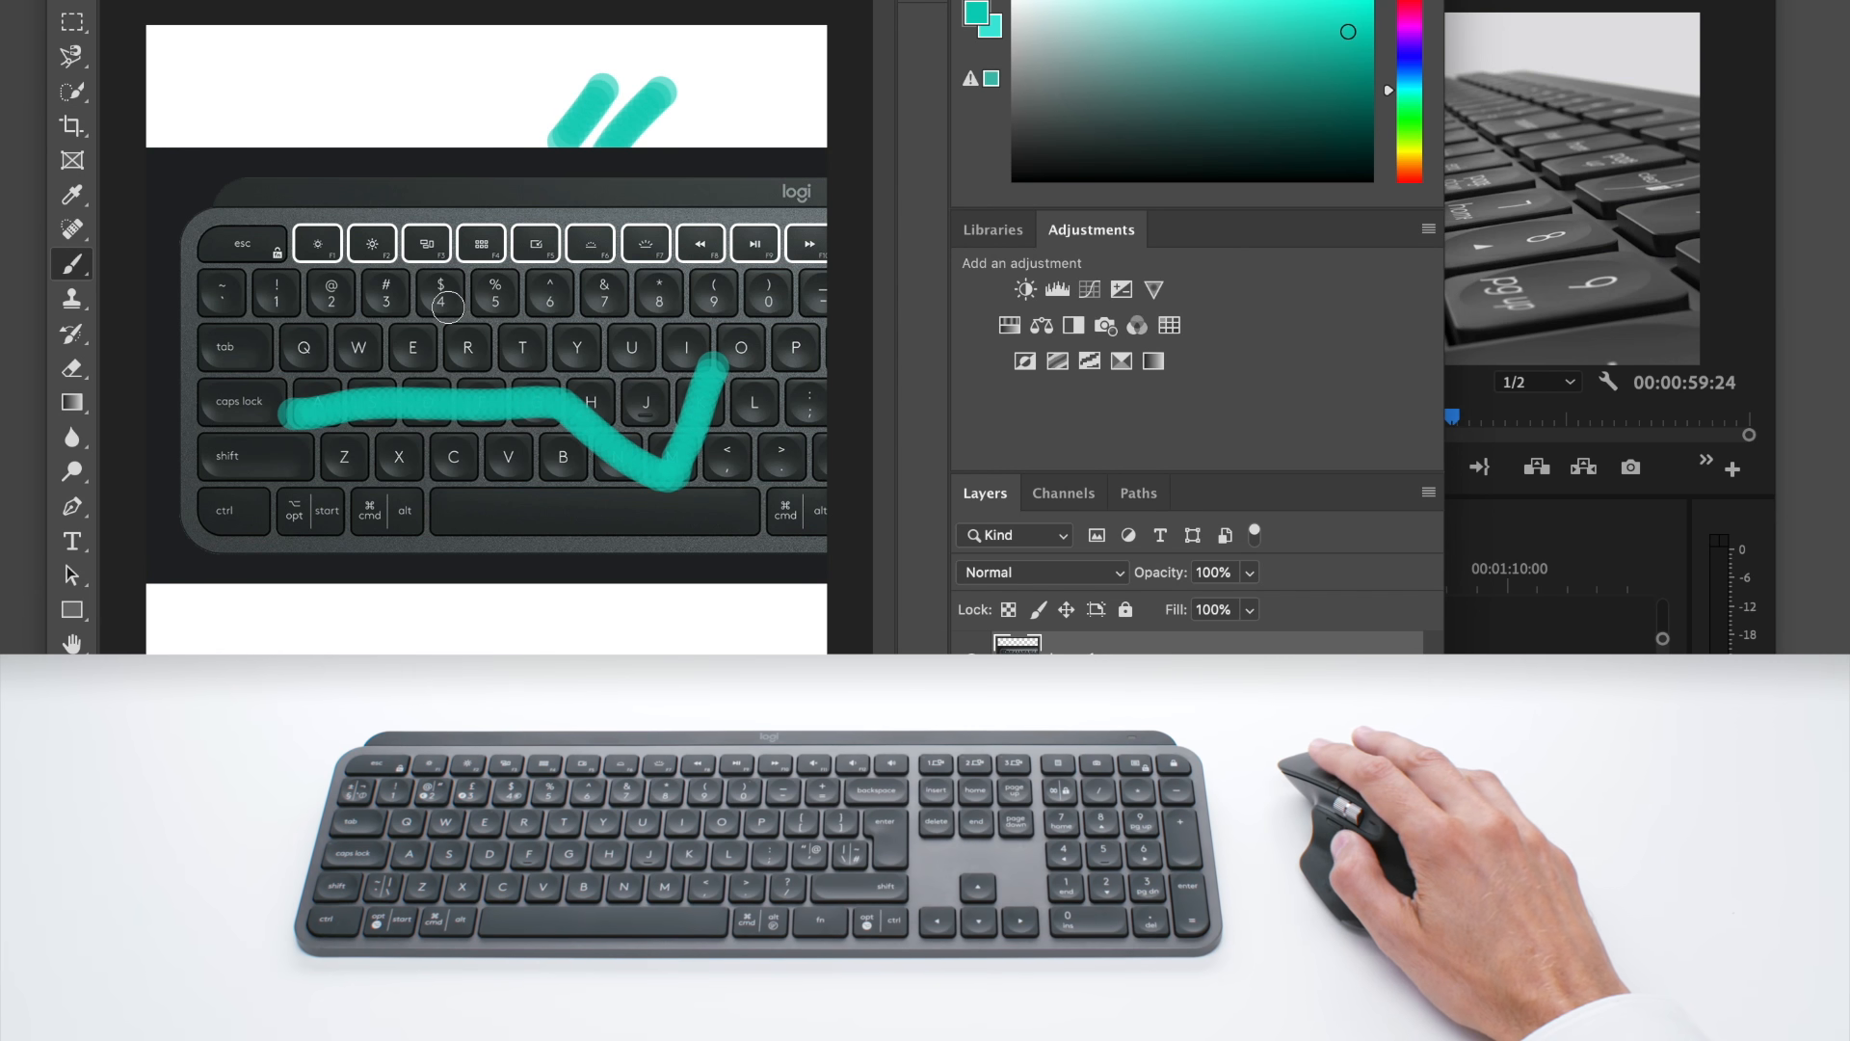